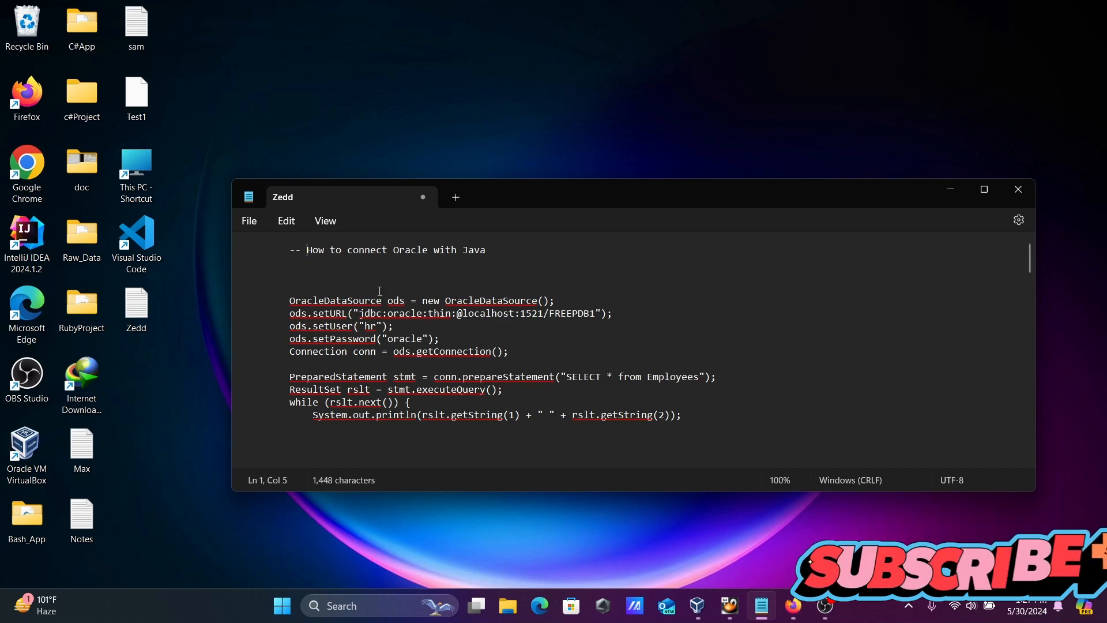
{"action": "mouse_move", "coordinate": [436, 263]}
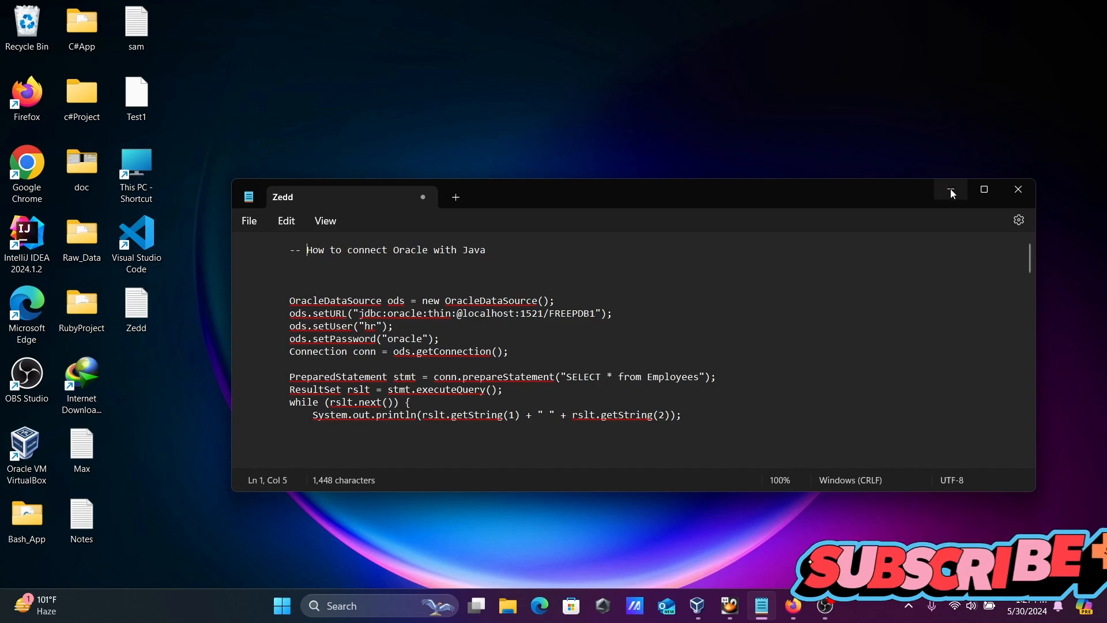
Minimize the Notepad window holding the Oracle JDBC connection notes
{"action": "left_click", "coordinate": [949, 192]}
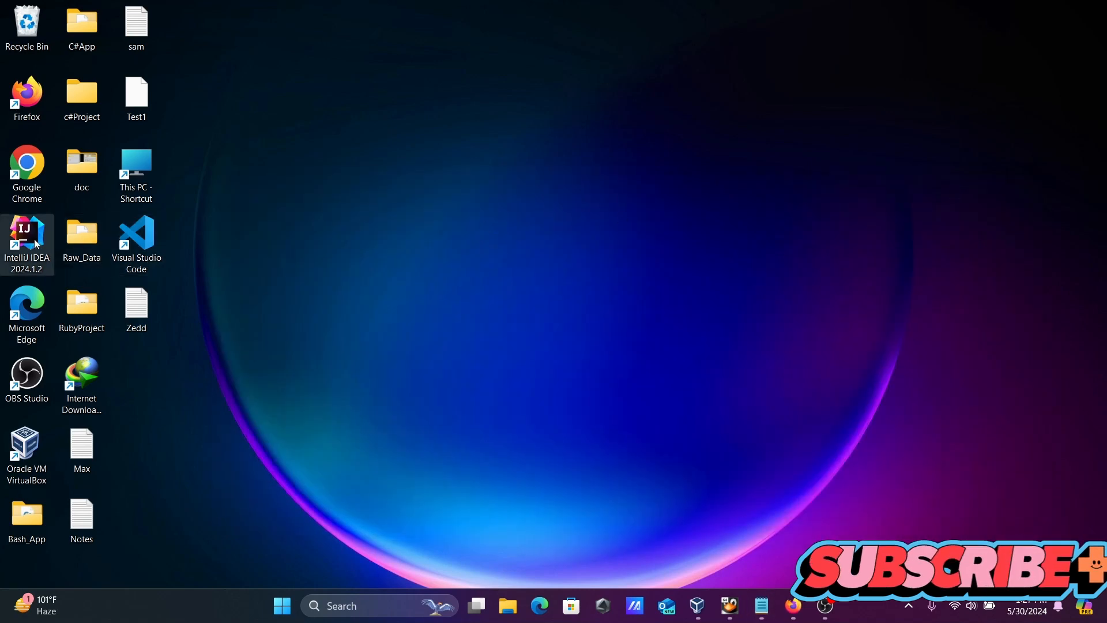
Launch IntelliJ IDEA and configure a new Java project named JavaConn_Oracle with JDK 22
{"action": "double_click", "coordinate": [27, 236]}
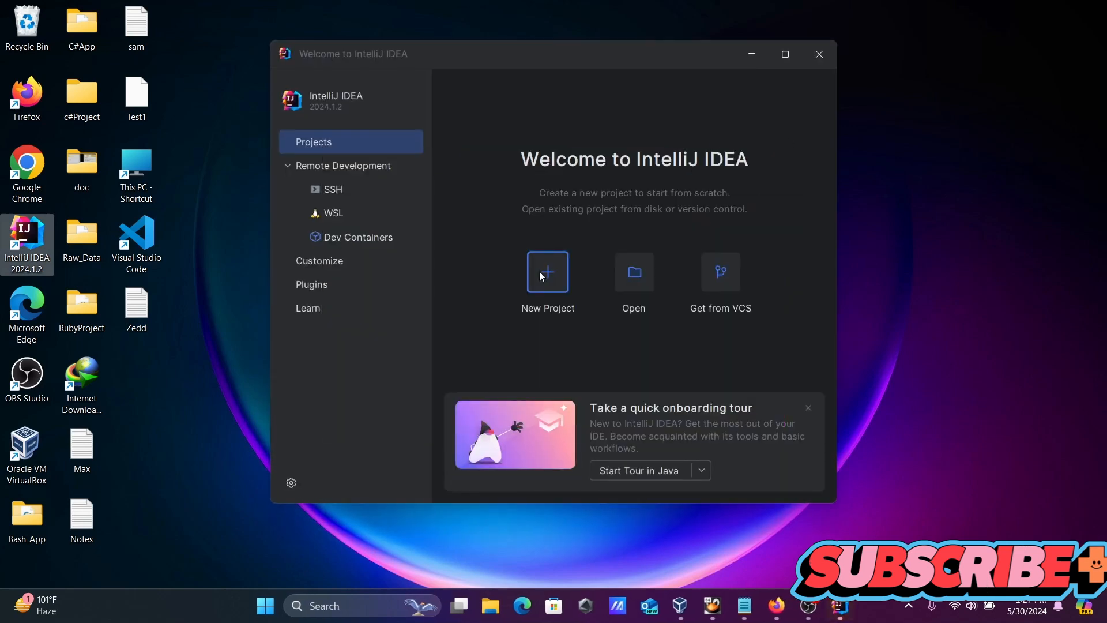
{"action": "left_click", "coordinate": [547, 271]}
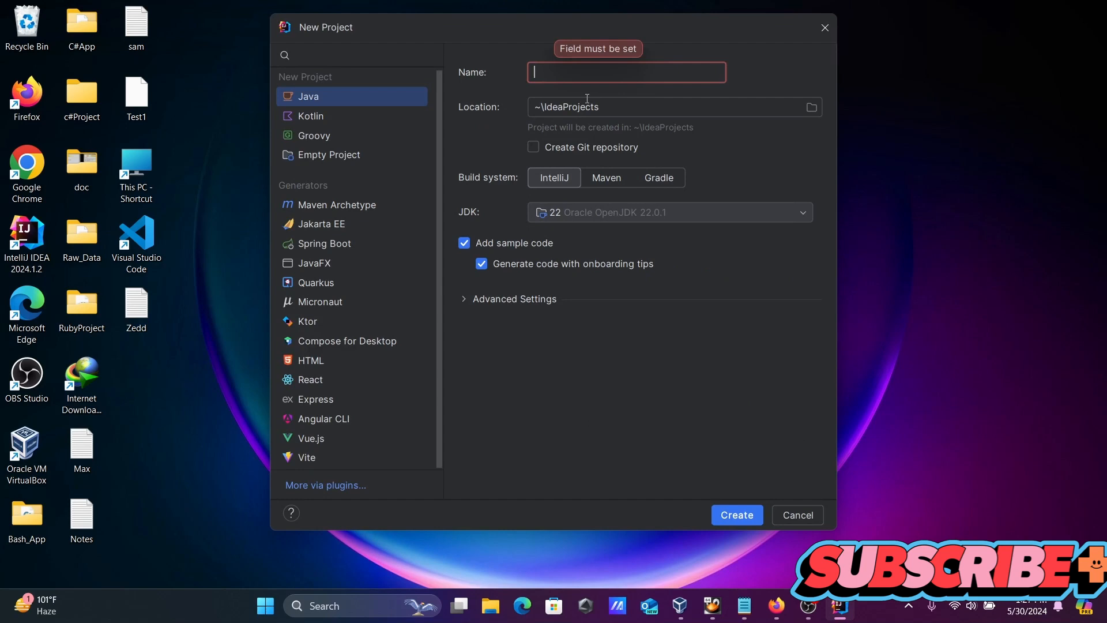
{"action": "type", "text": "J"}
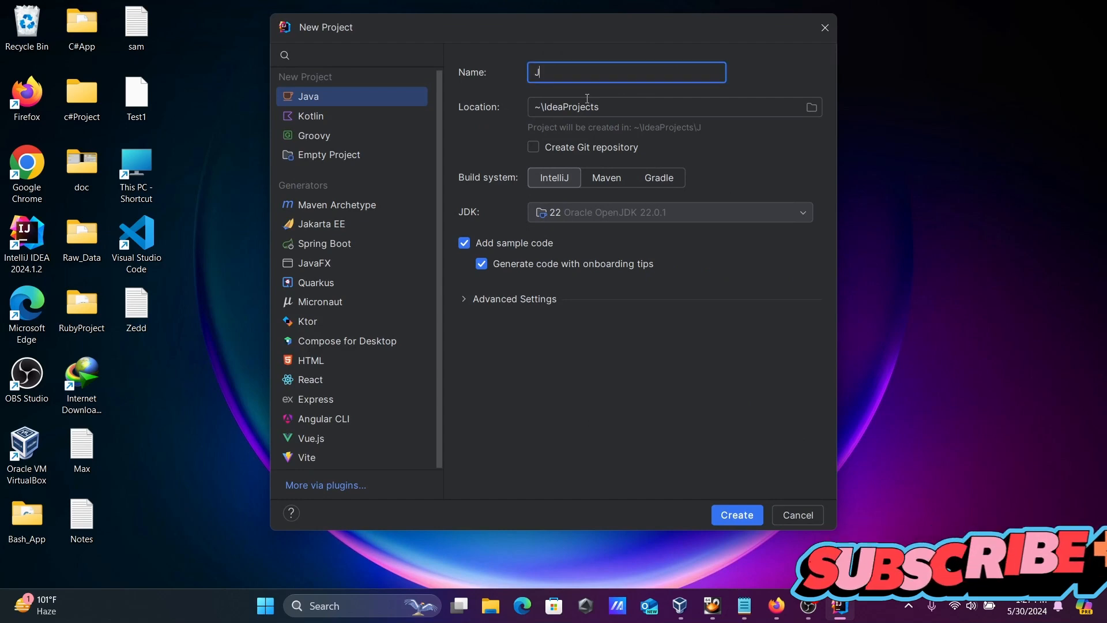
{"action": "type", "text": "avaConn_O"}
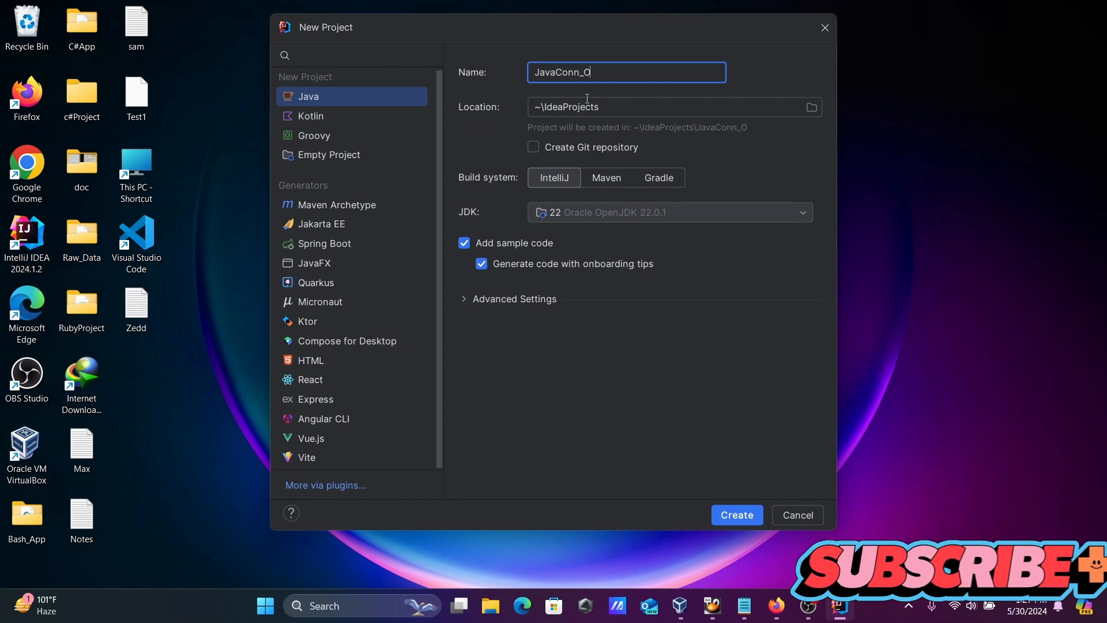
{"action": "type", "text": "racle"}
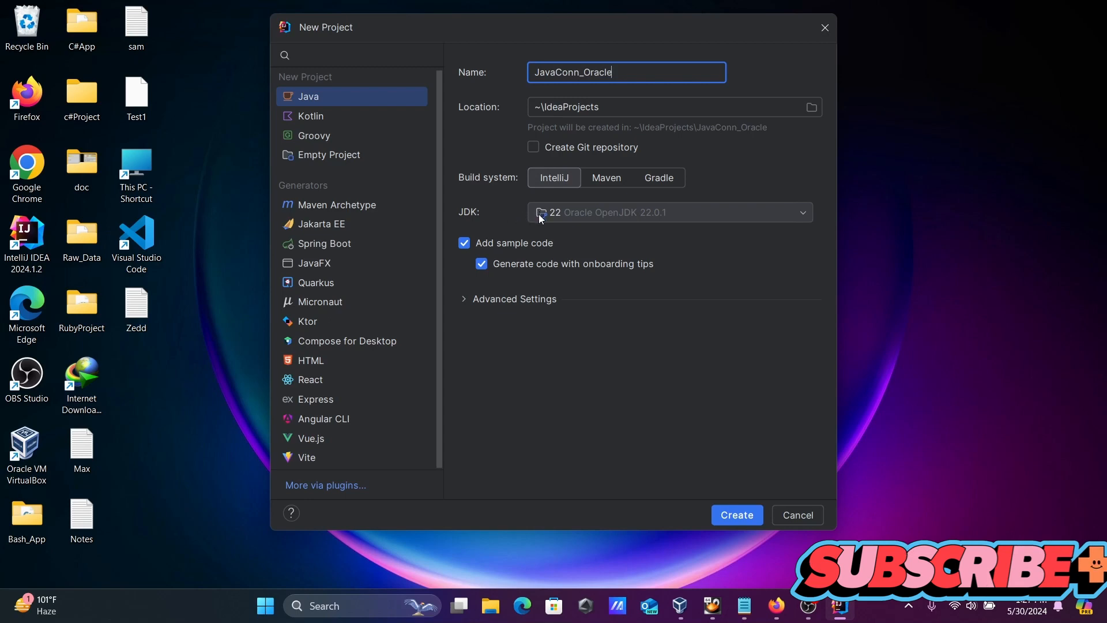
{"action": "mouse_move", "coordinate": [607, 213]}
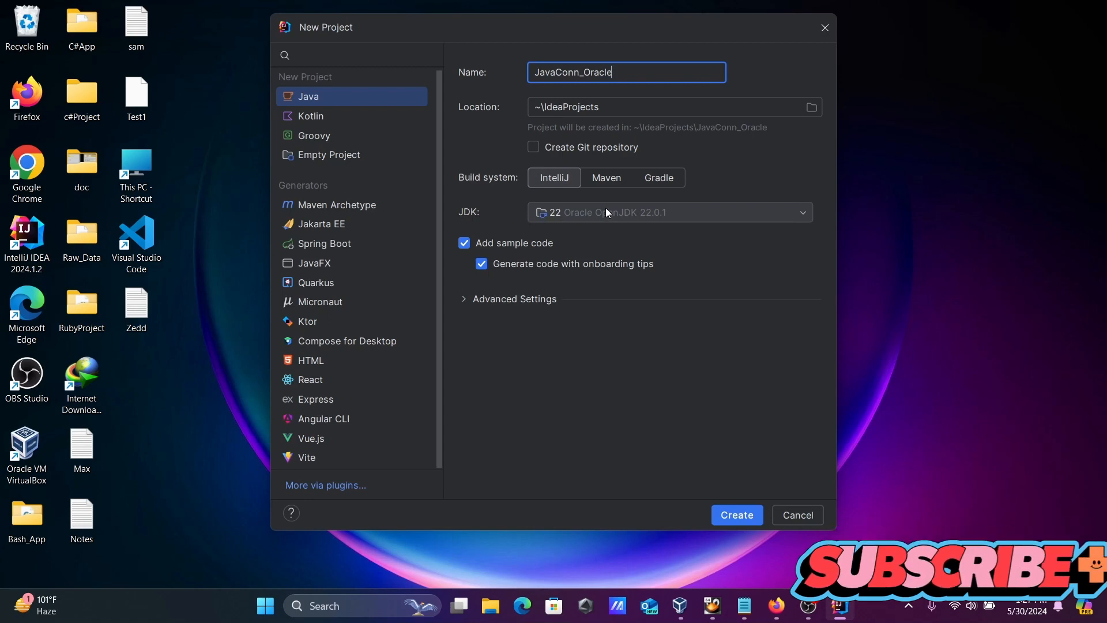
{"action": "left_click", "coordinate": [359, 605]}
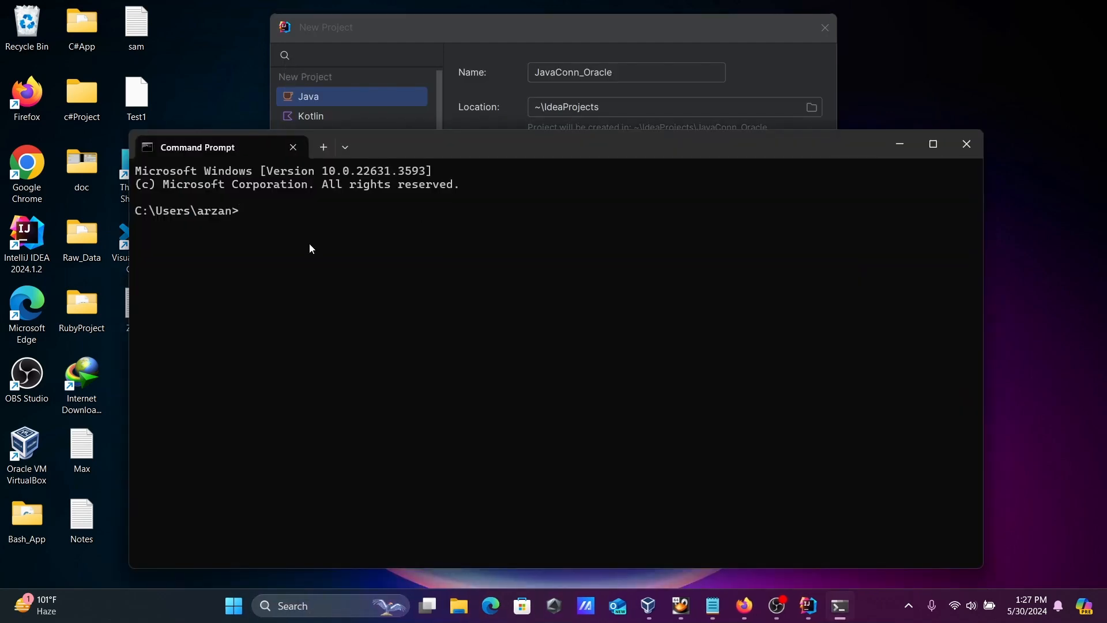
Run java --version in Command Prompt, confirming Java 22.0.1
{"action": "type", "text": "java -"}
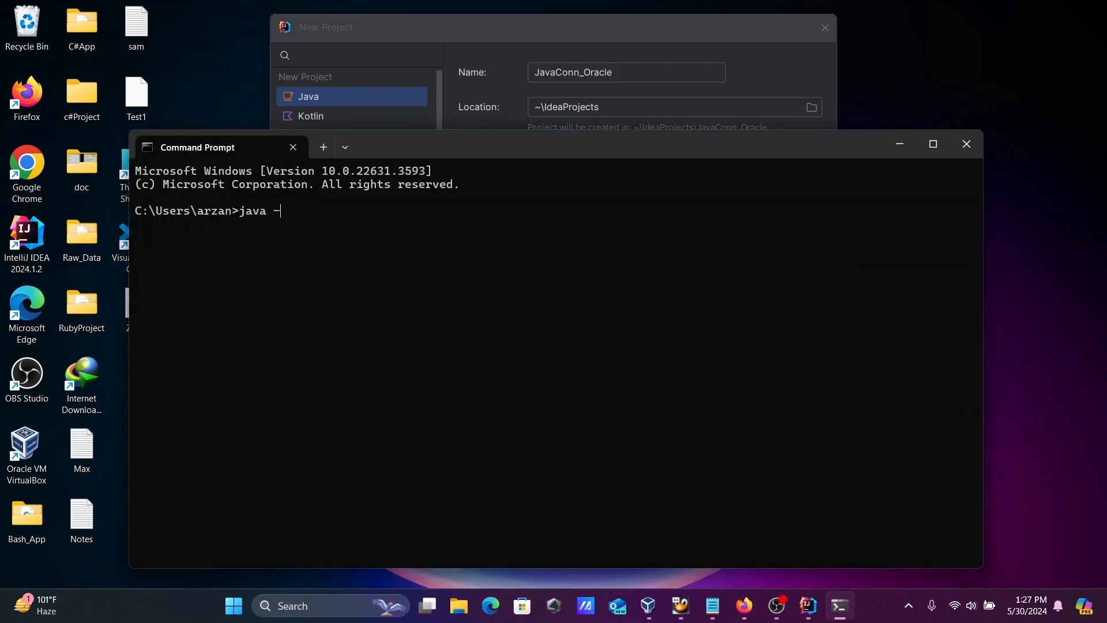
{"action": "type", "text": "-version"}
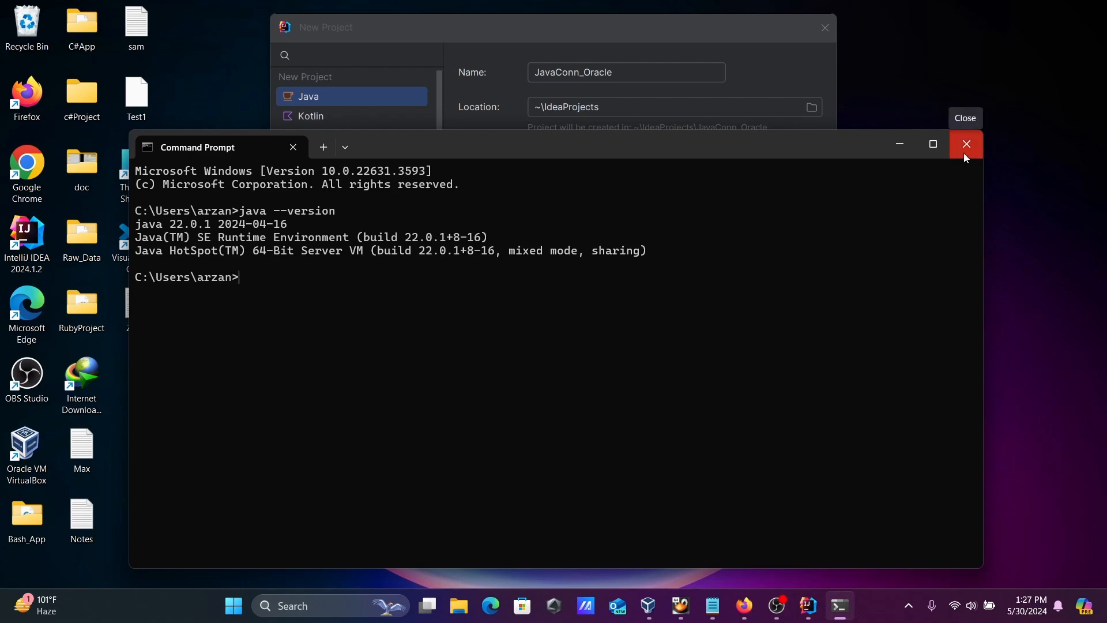
Create JavaConn_Oracle, run the sample Main printing i = 1 to 5, then minimize IntelliJ
{"action": "left_click", "coordinate": [965, 144]}
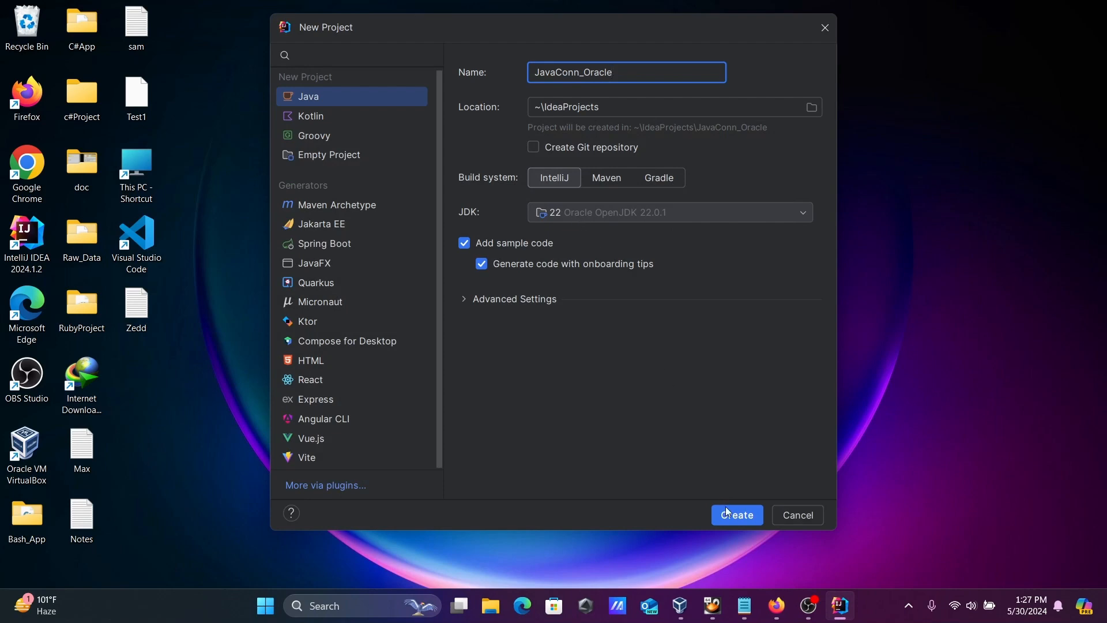
{"action": "left_click", "coordinate": [796, 515]}
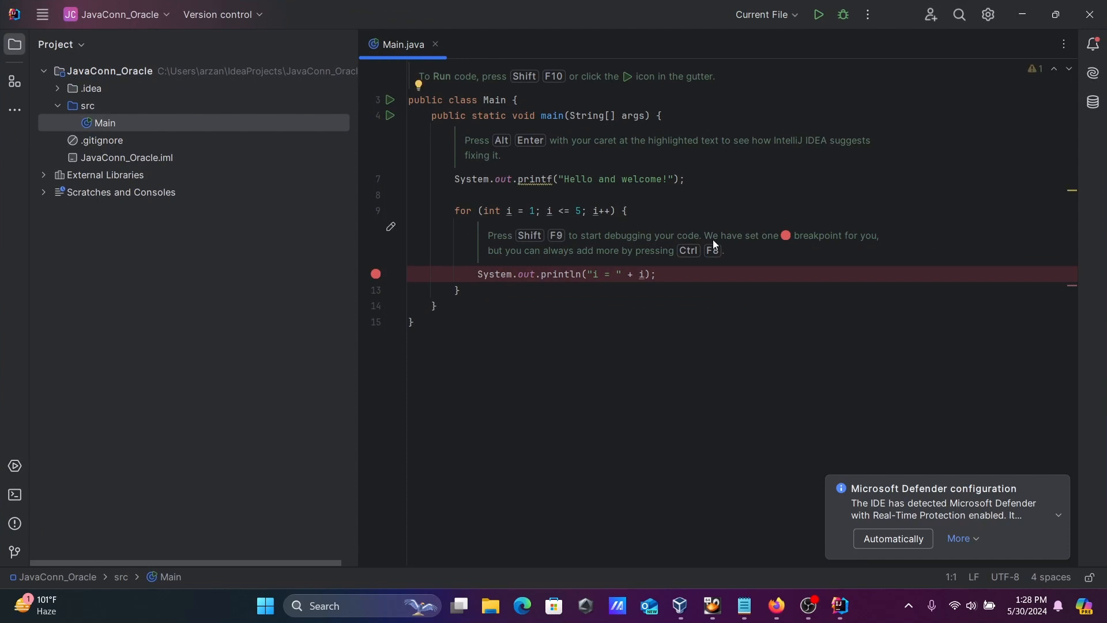
{"action": "mouse_move", "coordinate": [715, 192]}
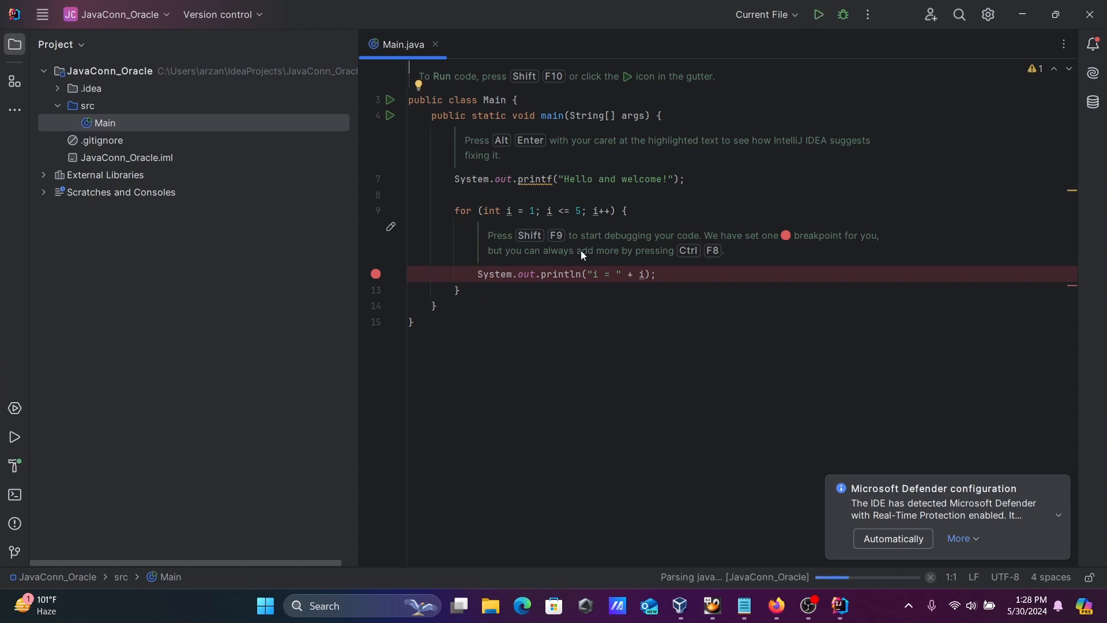
{"action": "left_click", "coordinate": [816, 14]}
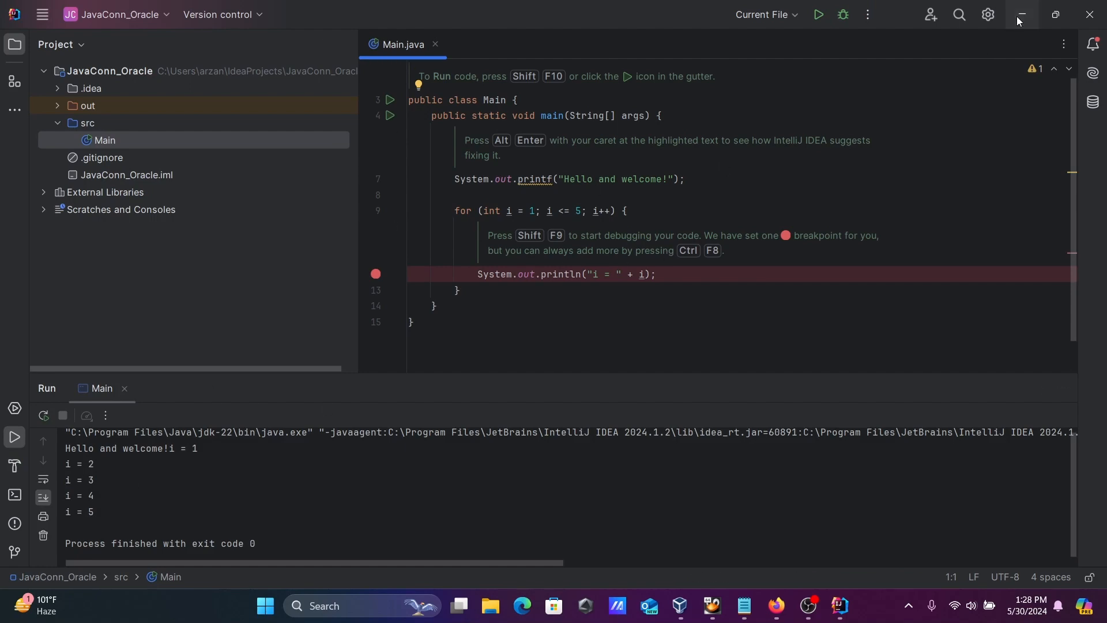
{"action": "left_click", "coordinate": [1018, 14]}
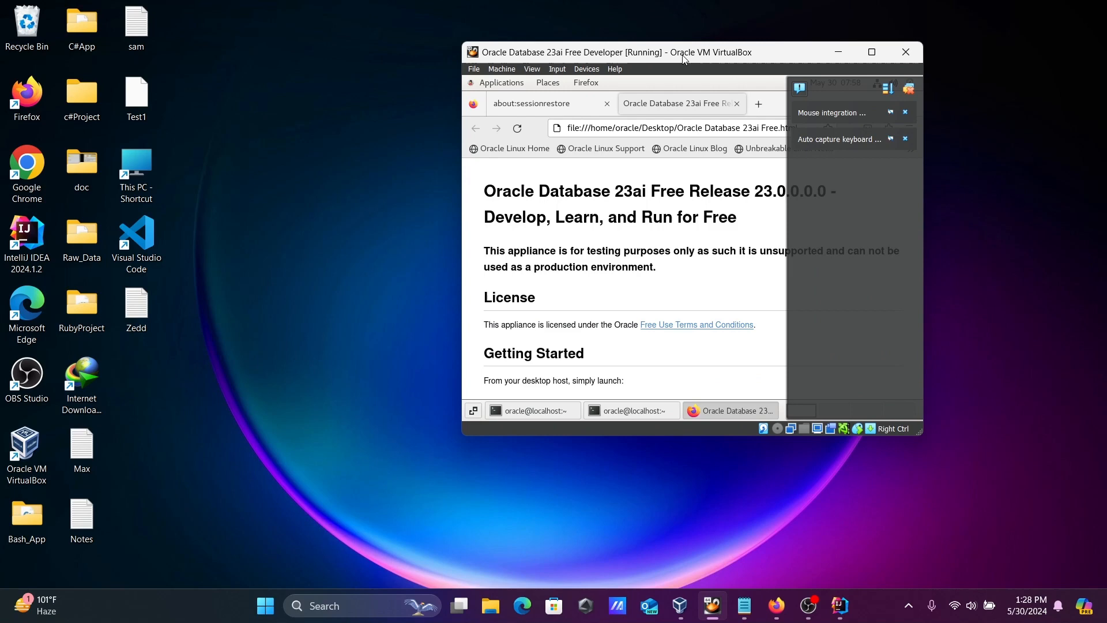
Review the Oracle 23ai Free VM page for port 1521 and freepdb1, then minimize it
{"action": "left_click_drag", "start_coordinate": [611, 52], "coordinate": [688, 63]}
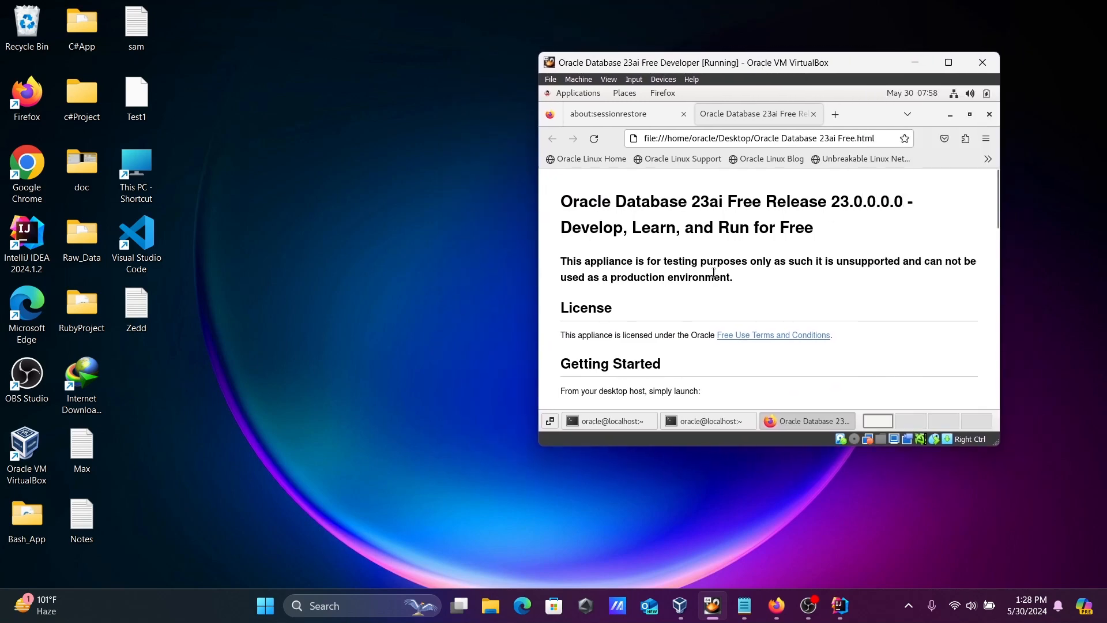
{"action": "scroll", "scroll_direction": "down", "scroll_amount": 3}
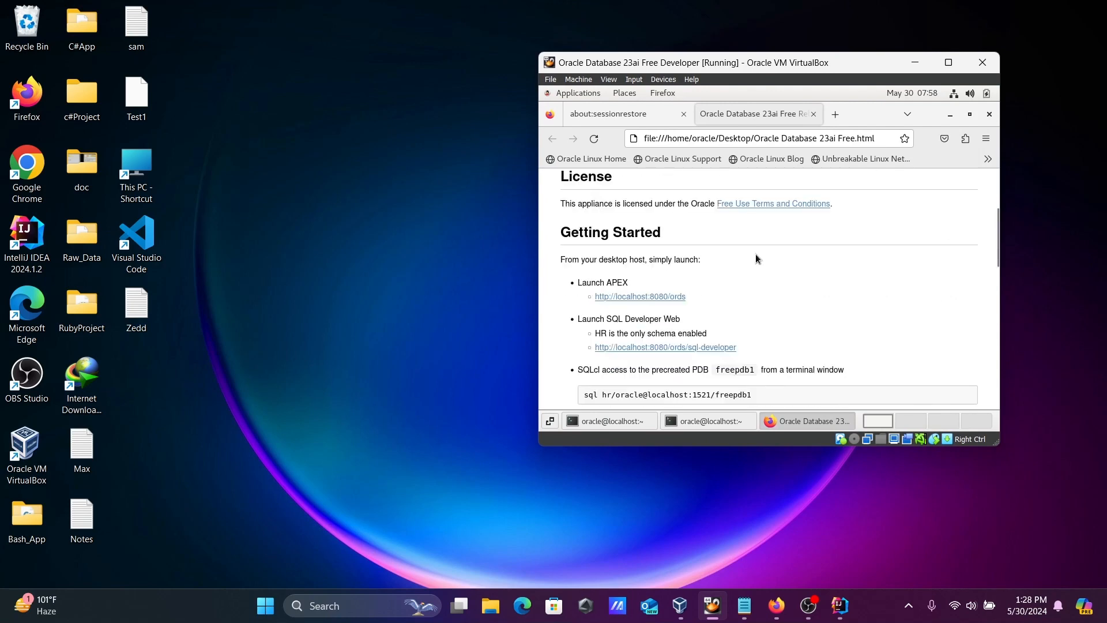
{"action": "scroll", "scroll_direction": "down", "scroll_amount": 3}
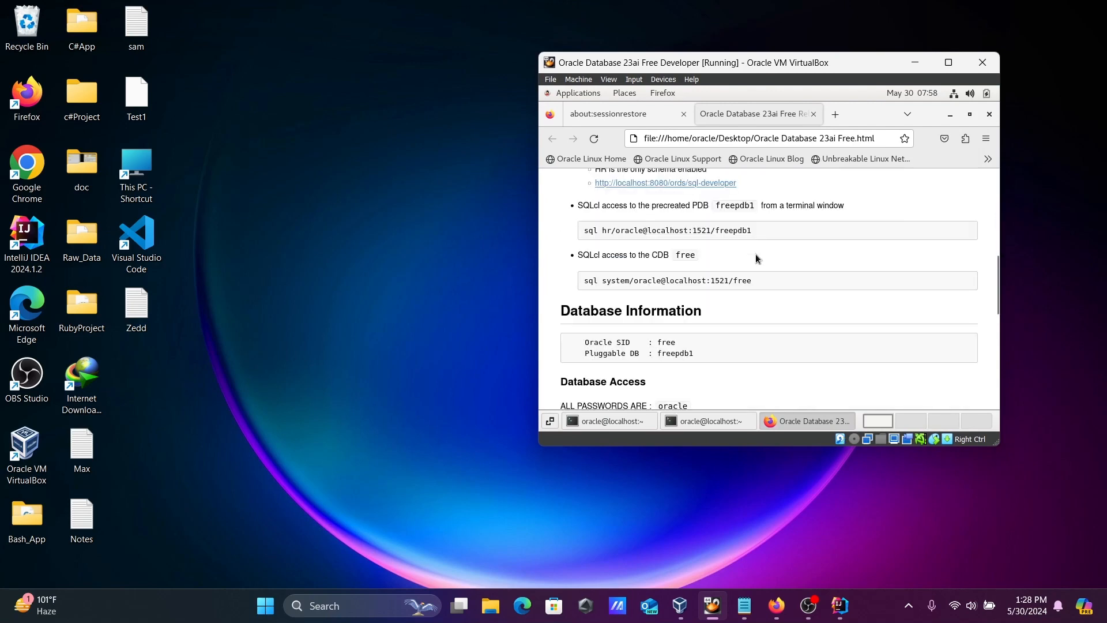
{"action": "scroll", "scroll_direction": "down", "scroll_amount": 3}
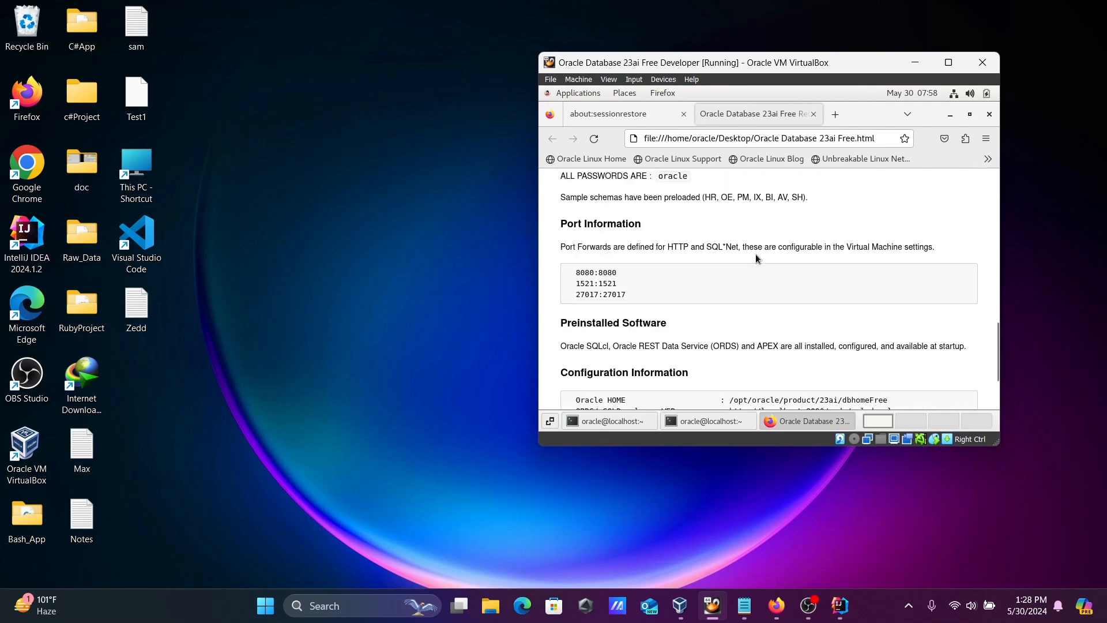
{"action": "scroll", "scroll_direction": "down", "scroll_amount": 3}
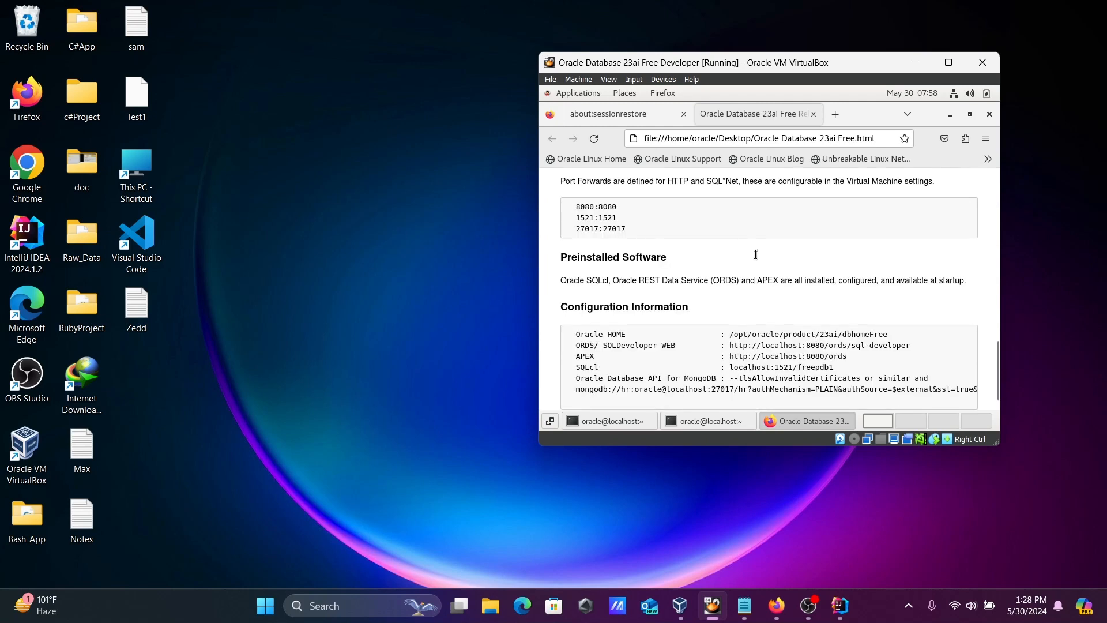
{"action": "scroll", "scroll_direction": "down", "scroll_amount": 3}
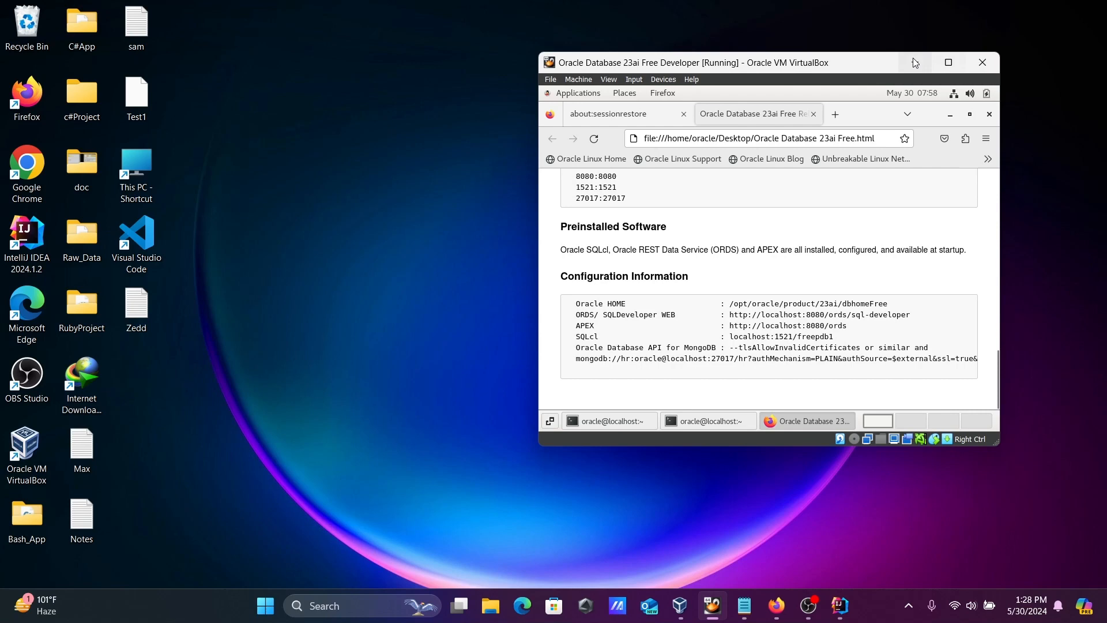
{"action": "left_click", "coordinate": [950, 62]}
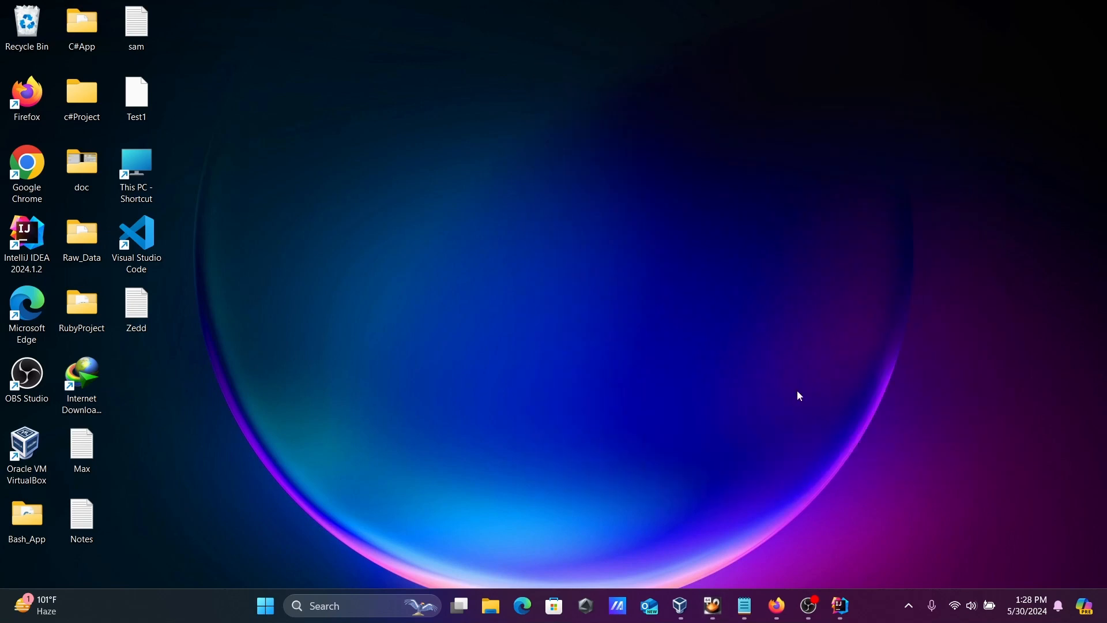
{"action": "mouse_move", "coordinate": [790, 438]}
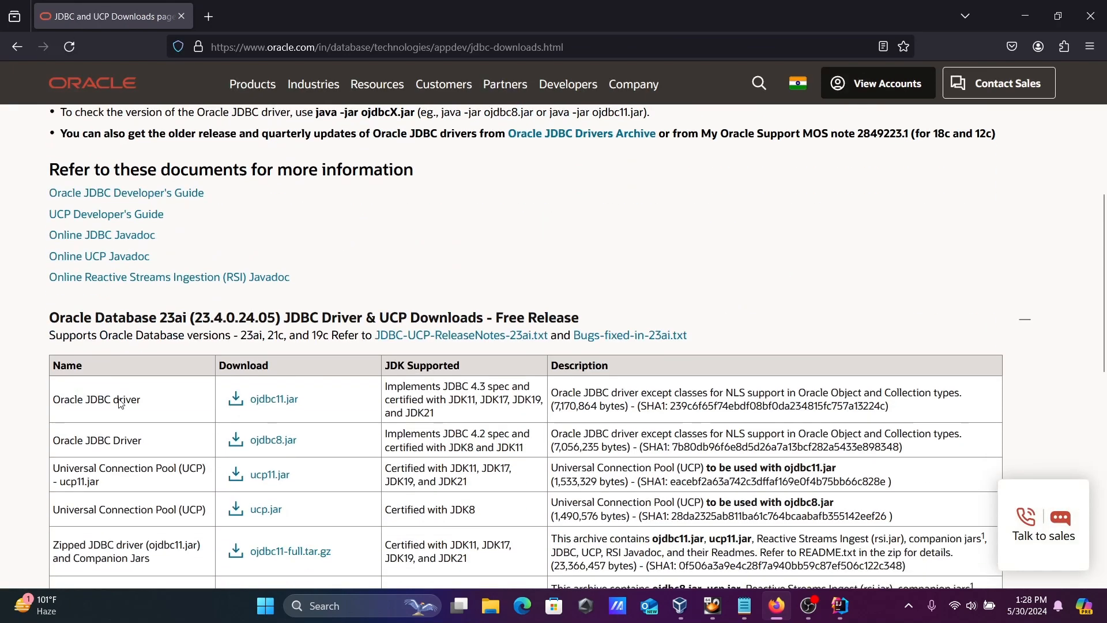
Download ojdbc11.jar from the Oracle Database 23ai JDBC driver table in Firefox
{"action": "scroll", "scroll_direction": "down", "scroll_amount": 3}
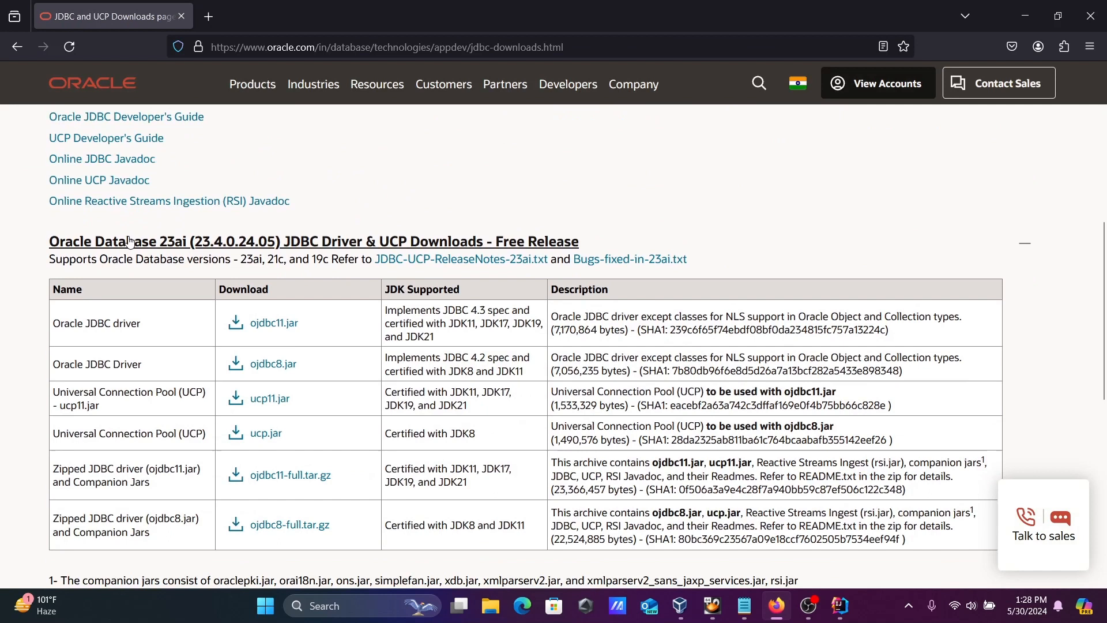
{"action": "left_click", "coordinate": [1044, 526]}
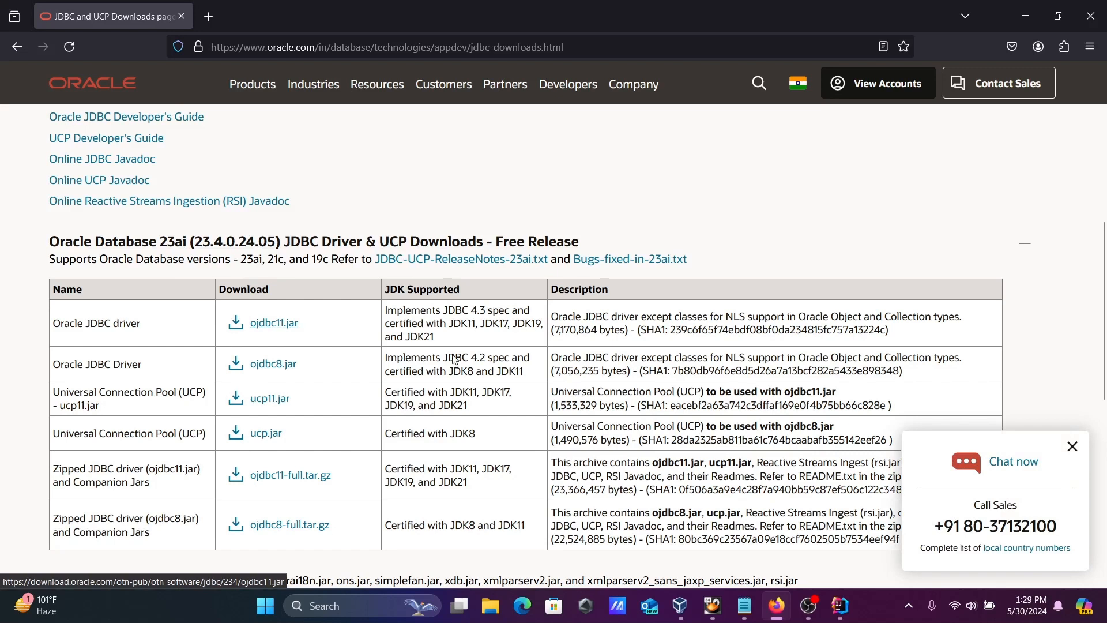
{"action": "mouse_move", "coordinate": [475, 336]}
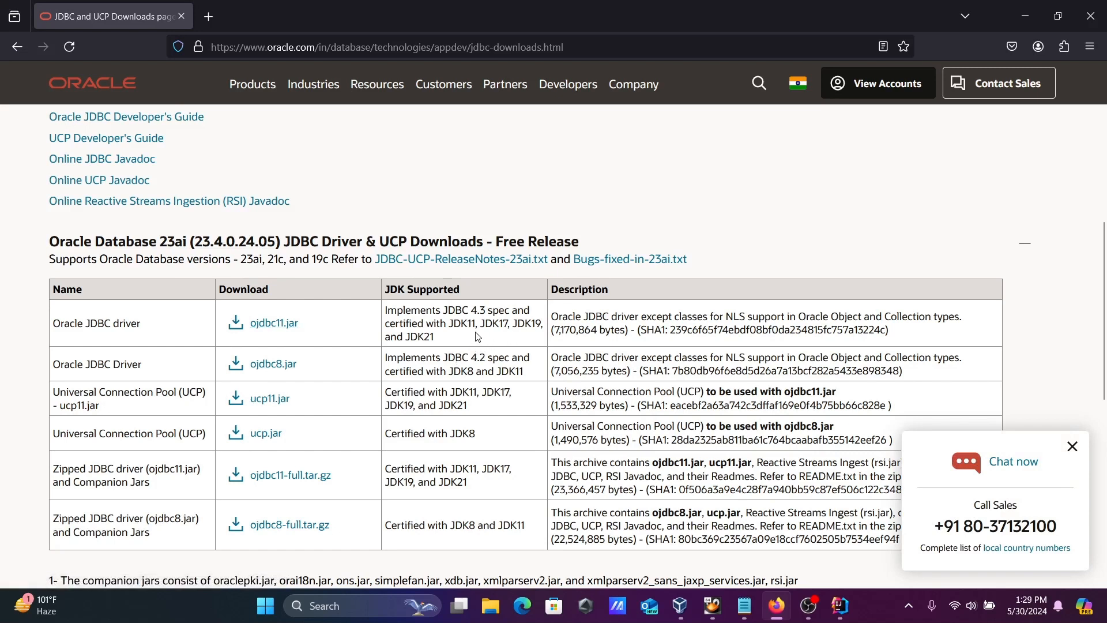
{"action": "mouse_move", "coordinate": [446, 346]}
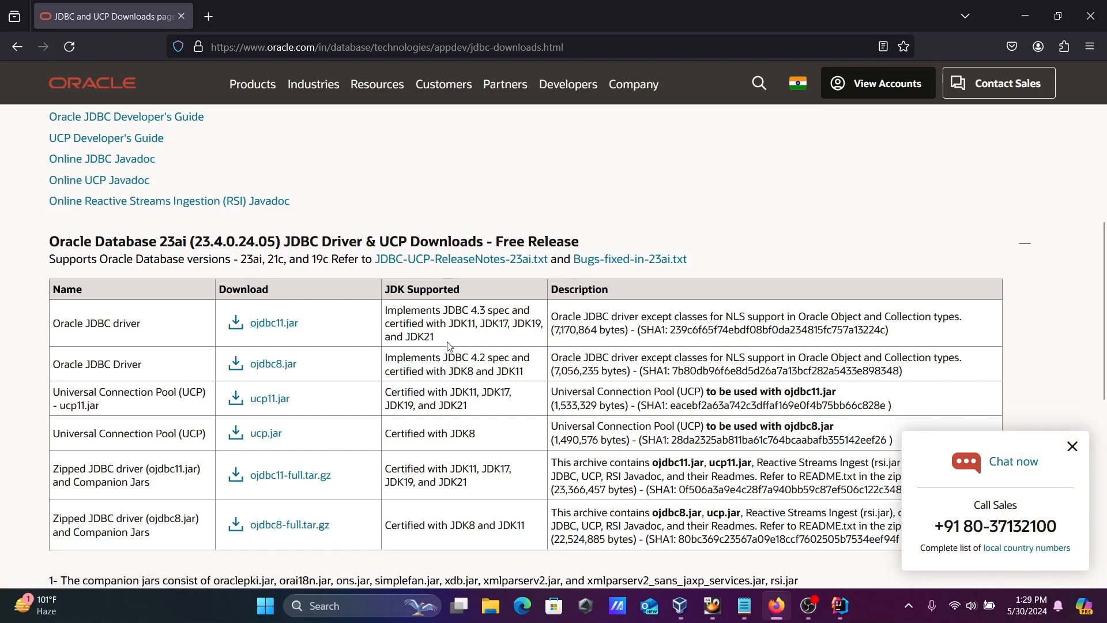
{"action": "mouse_move", "coordinate": [459, 393]}
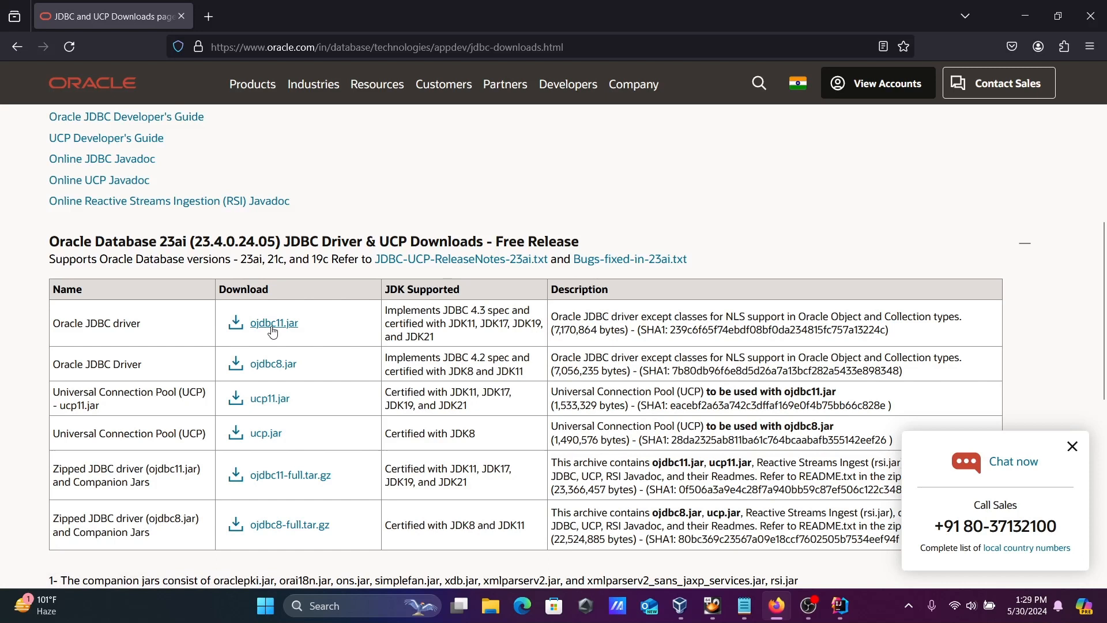
{"action": "mouse_move", "coordinate": [273, 323]}
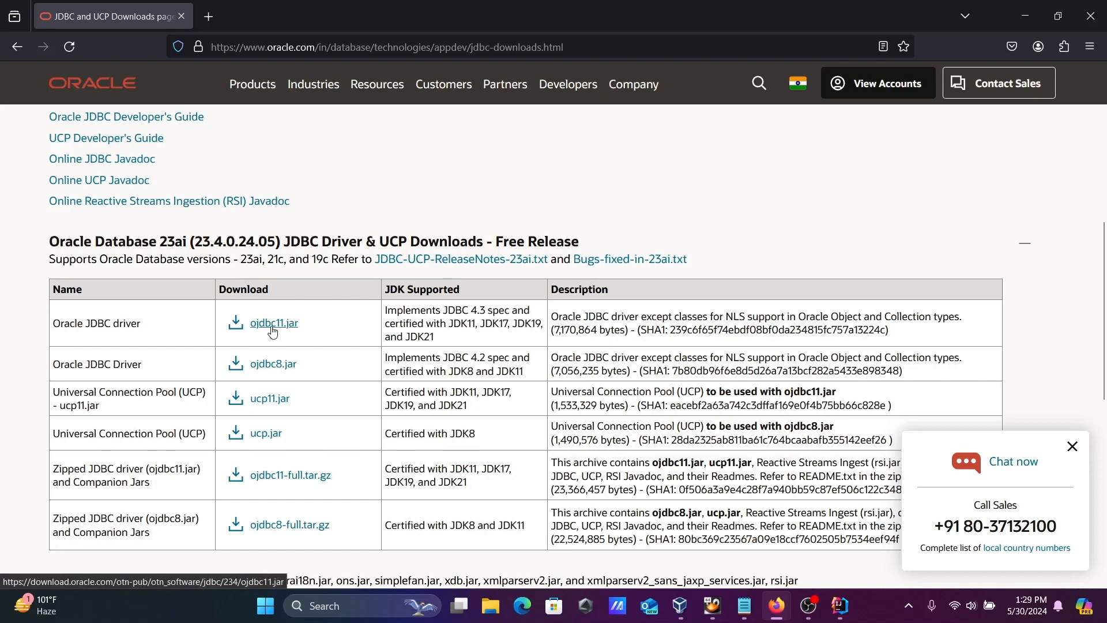
{"action": "left_click", "coordinate": [272, 323]}
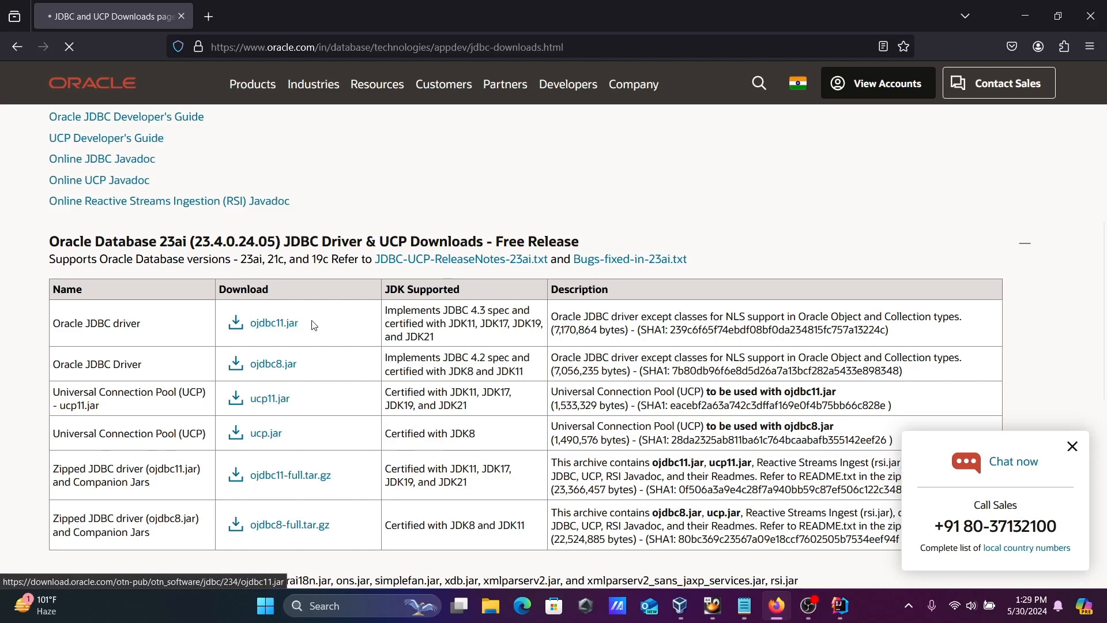
{"action": "left_click", "coordinate": [273, 322]}
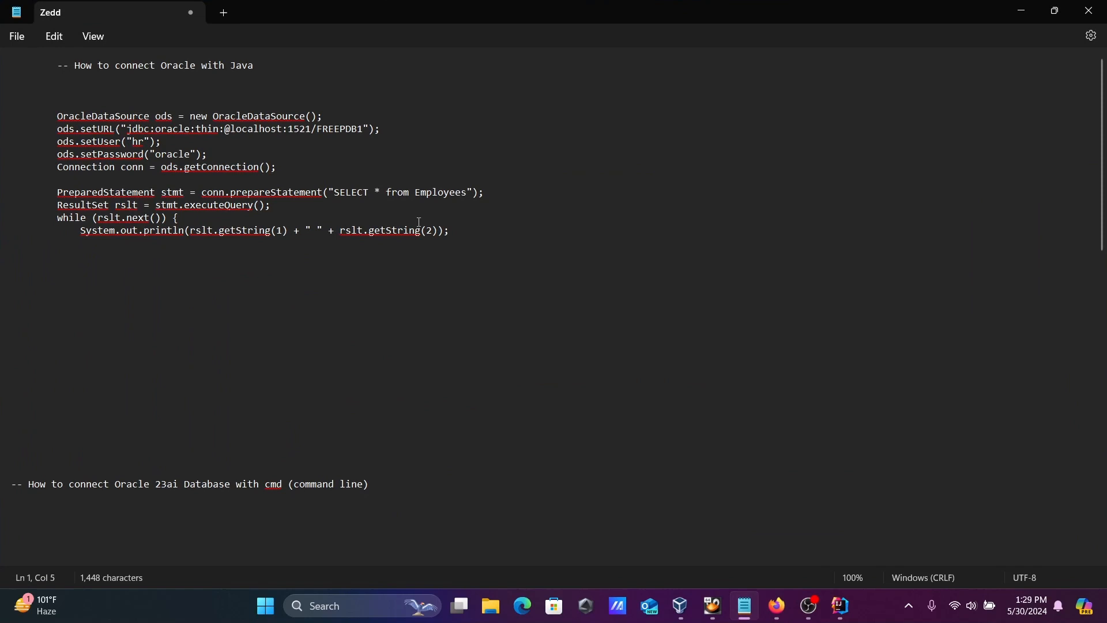
Select the OracleDataSource connection and Employees query code in Notepad
{"action": "left_click_drag", "start_coordinate": [57, 116], "coordinate": [448, 230]}
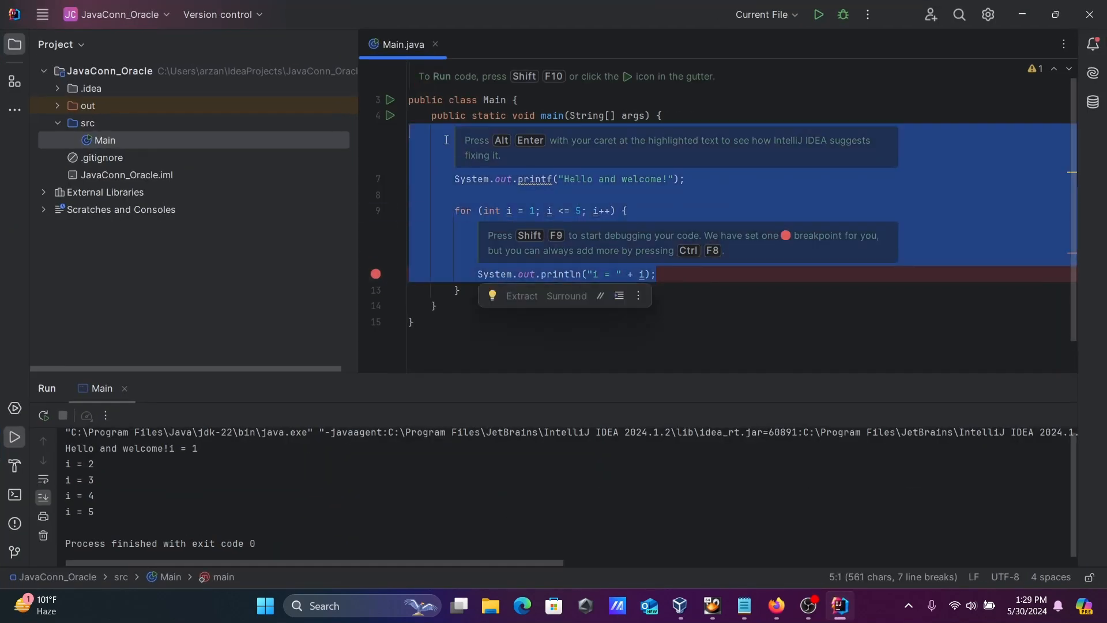
Delete the sample loop in Main.java and paste in the Oracle connection code
{"action": "key", "text": "Delete"}
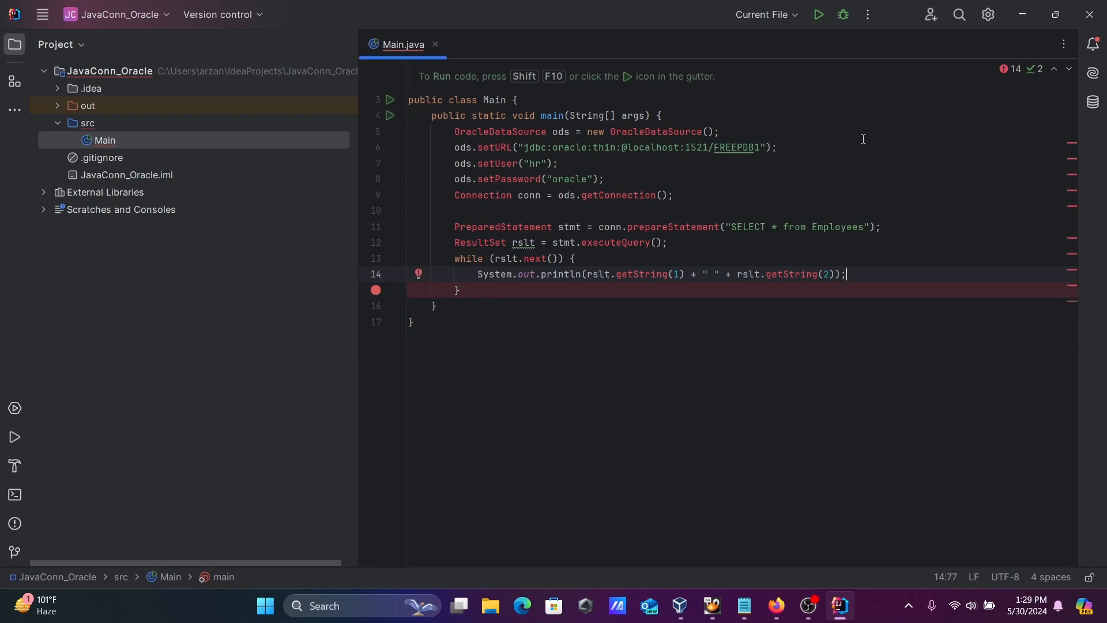
{"action": "mouse_move", "coordinate": [499, 131]}
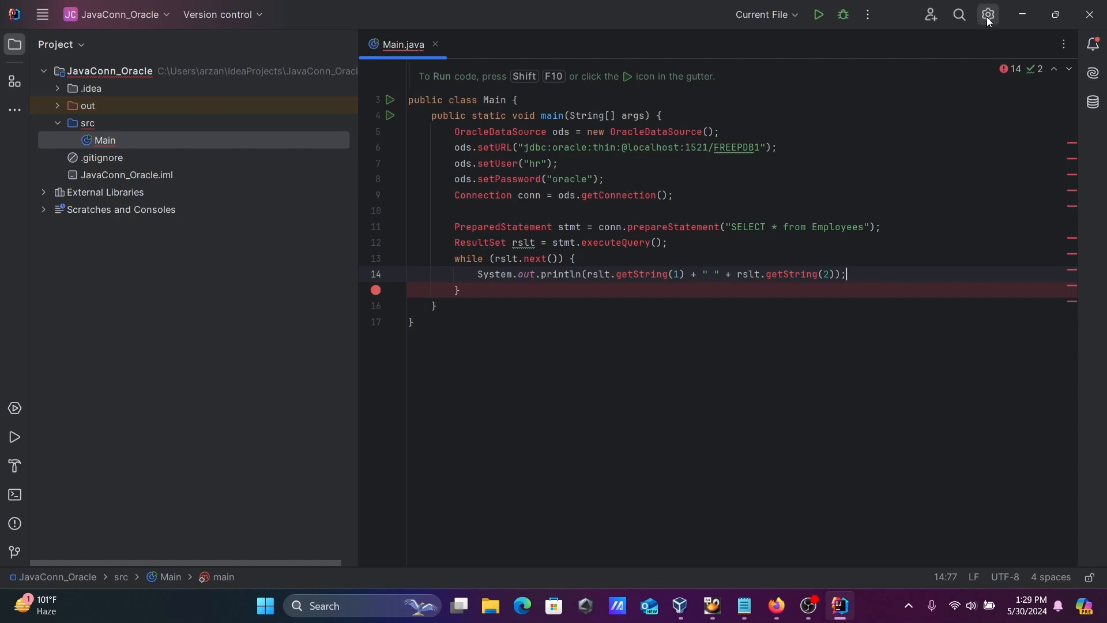
Open Project Structure to the JavaConn_Oracle module's Dependencies list
{"action": "left_click", "coordinate": [987, 13]}
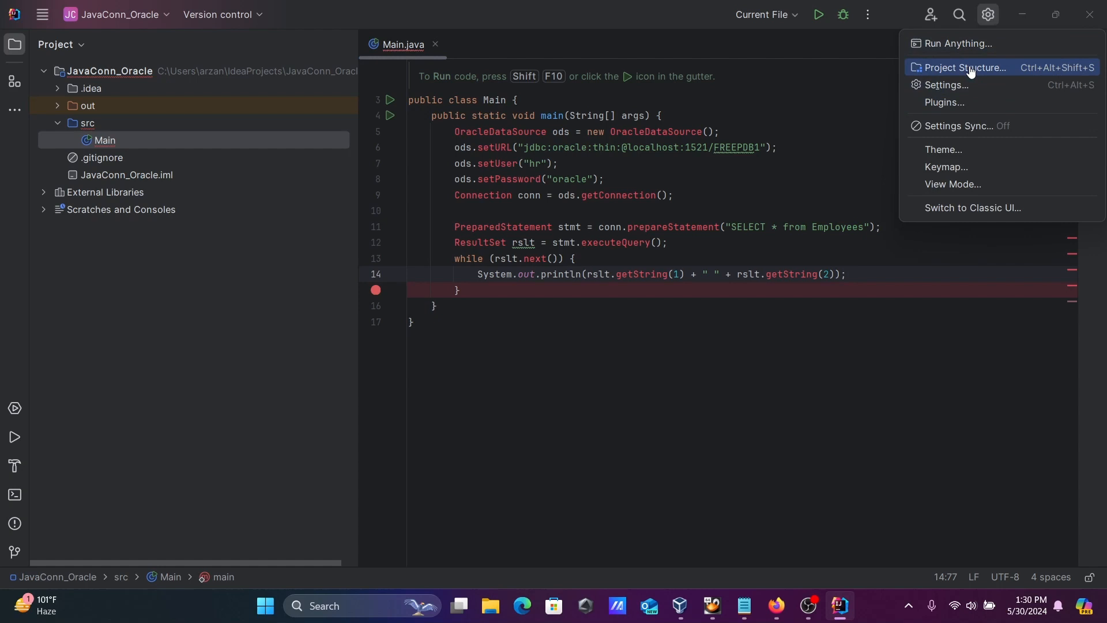
{"action": "left_click", "coordinate": [966, 67]}
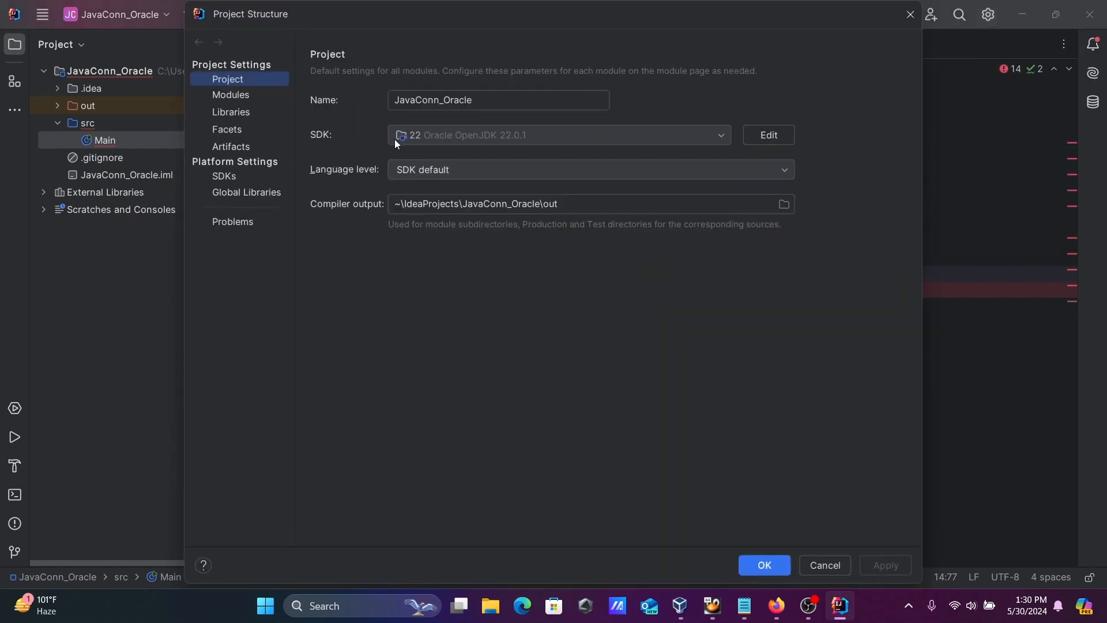
{"action": "left_click", "coordinate": [230, 94]}
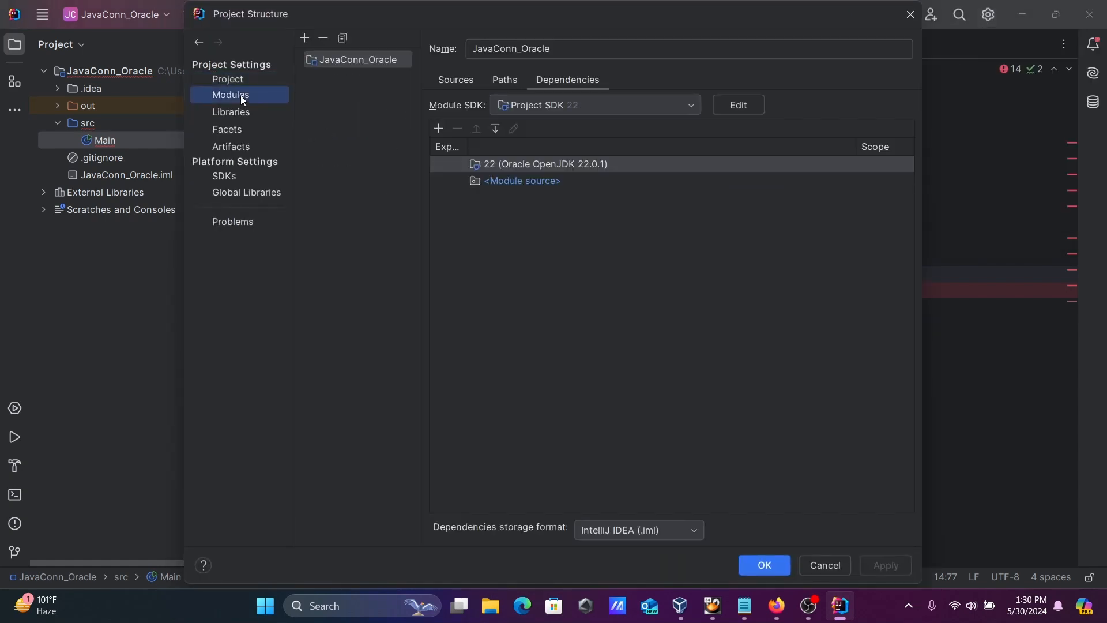
{"action": "left_click", "coordinate": [504, 79]}
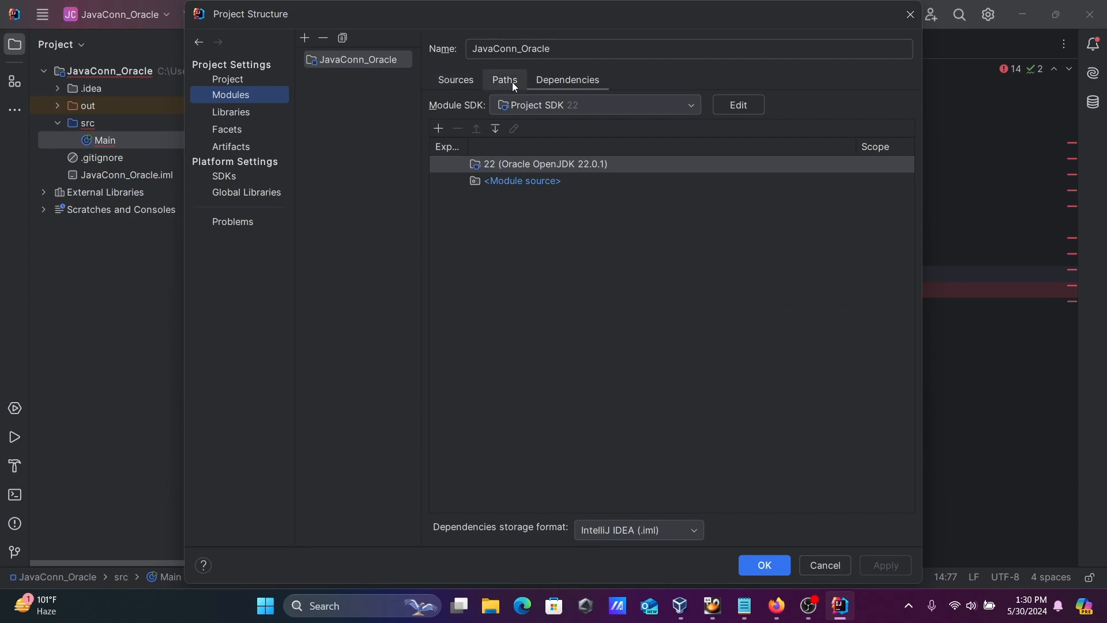
{"action": "left_click", "coordinate": [567, 79]}
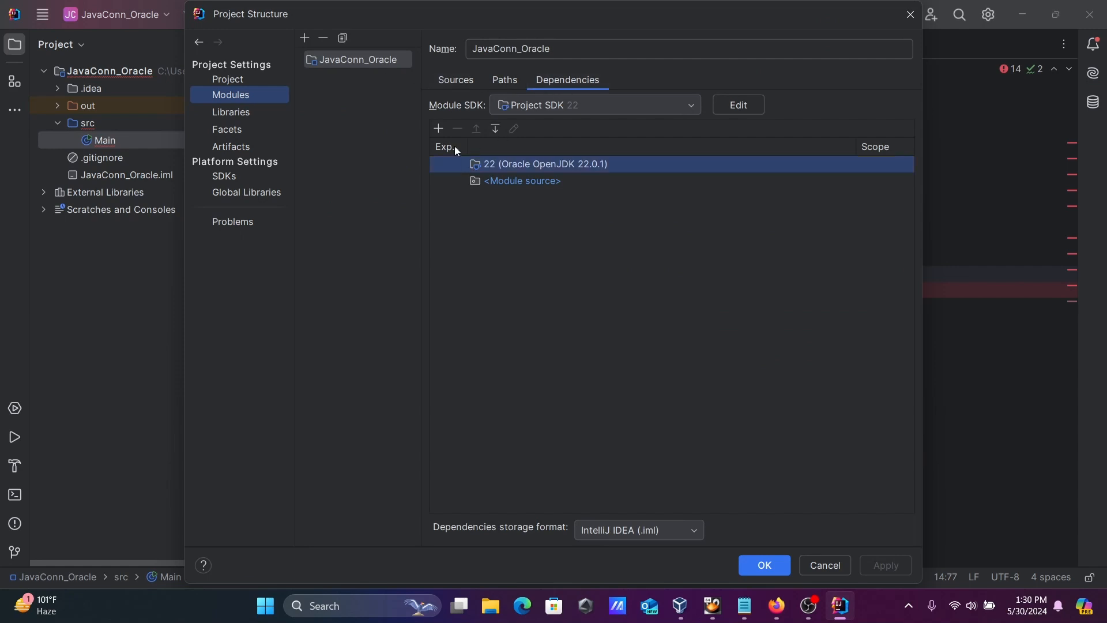
Attach Downloads\ojdbc11.jar as a JAR dependency and save the project structure
{"action": "left_click", "coordinate": [437, 129]}
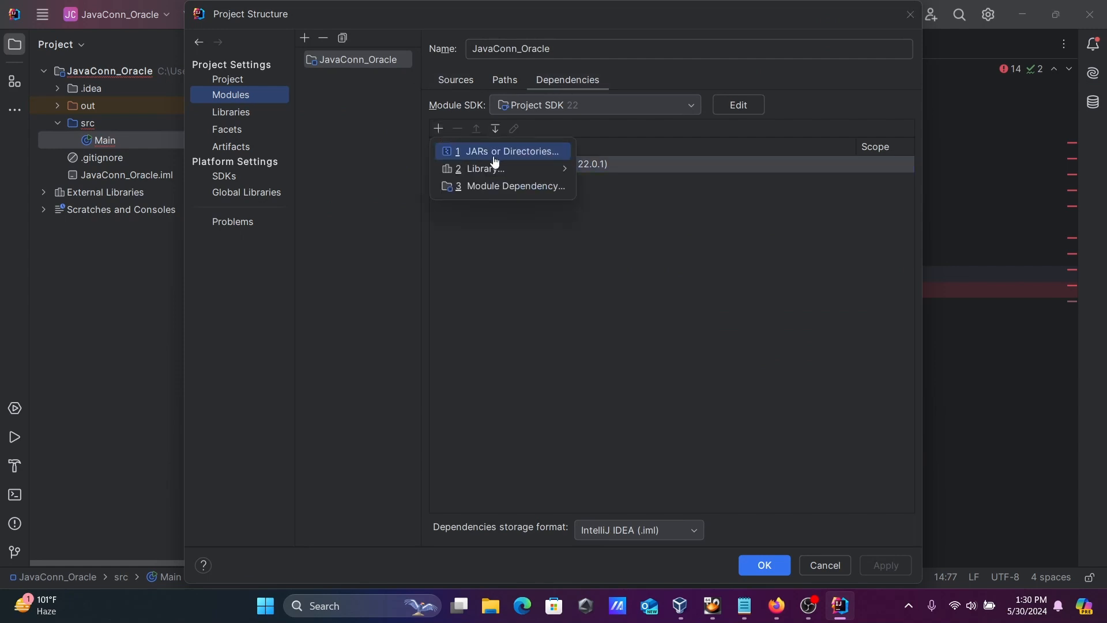
{"action": "left_click", "coordinate": [510, 151]}
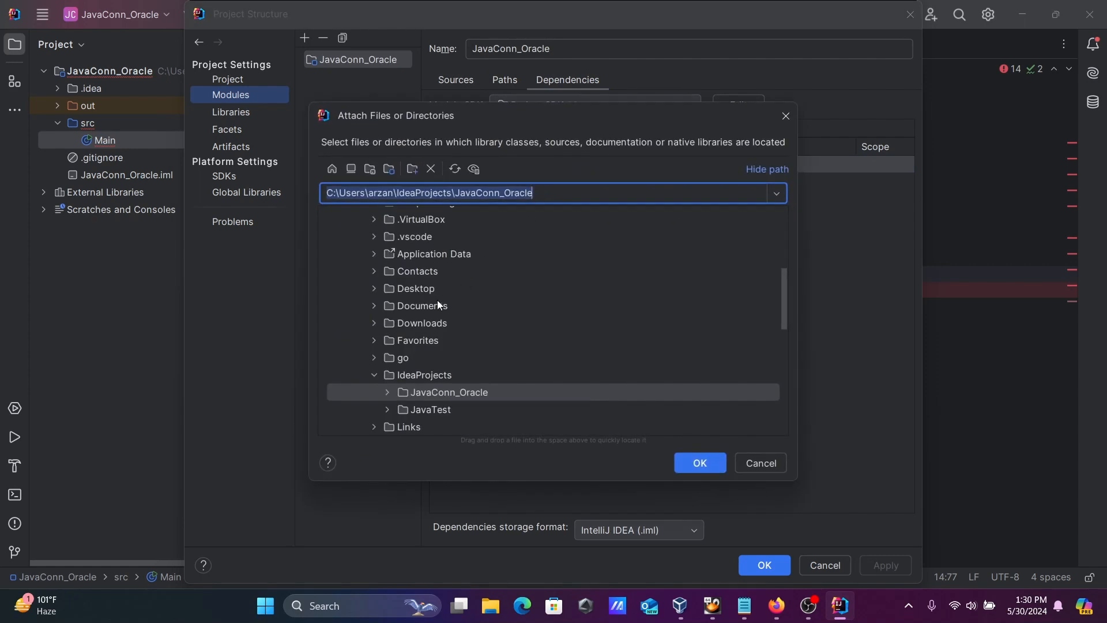
{"action": "left_click", "coordinate": [420, 323]}
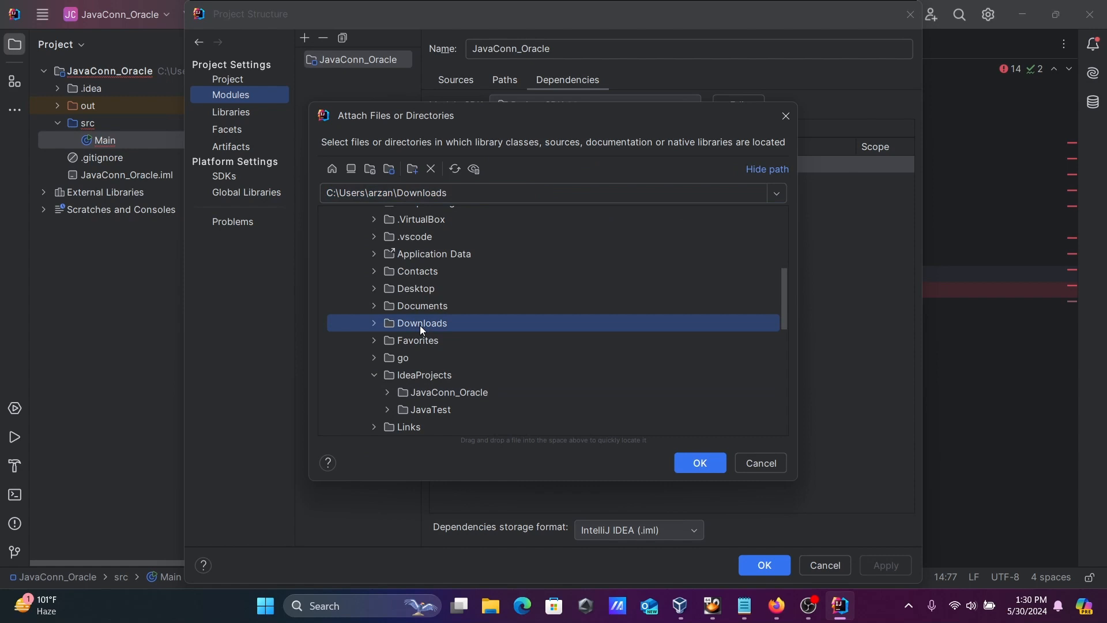
{"action": "left_click", "coordinate": [374, 323]}
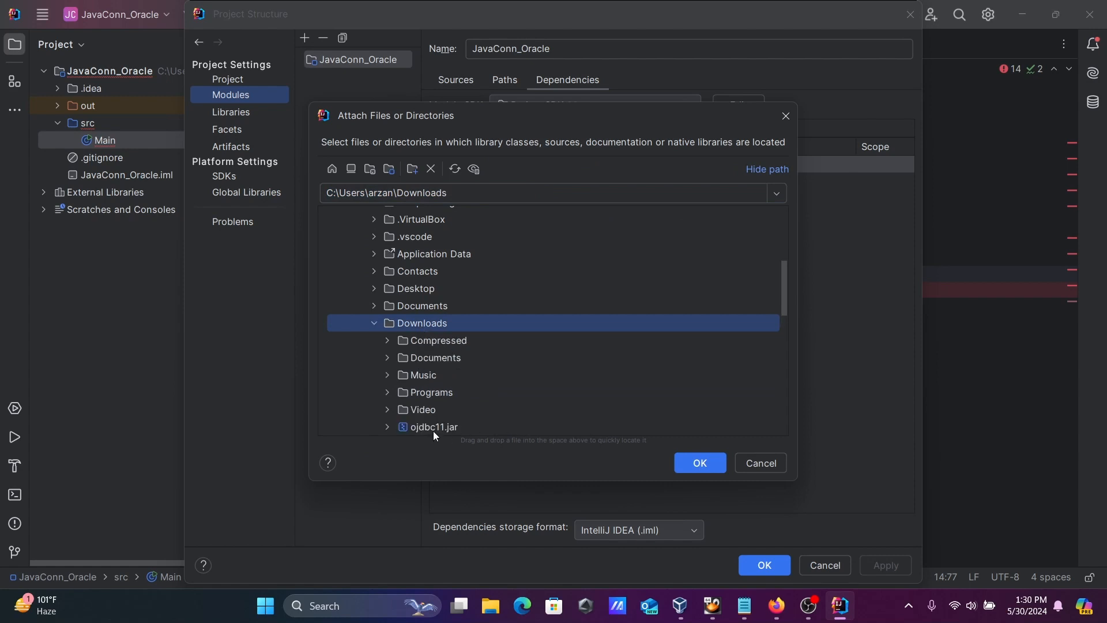
{"action": "left_click", "coordinate": [433, 426]}
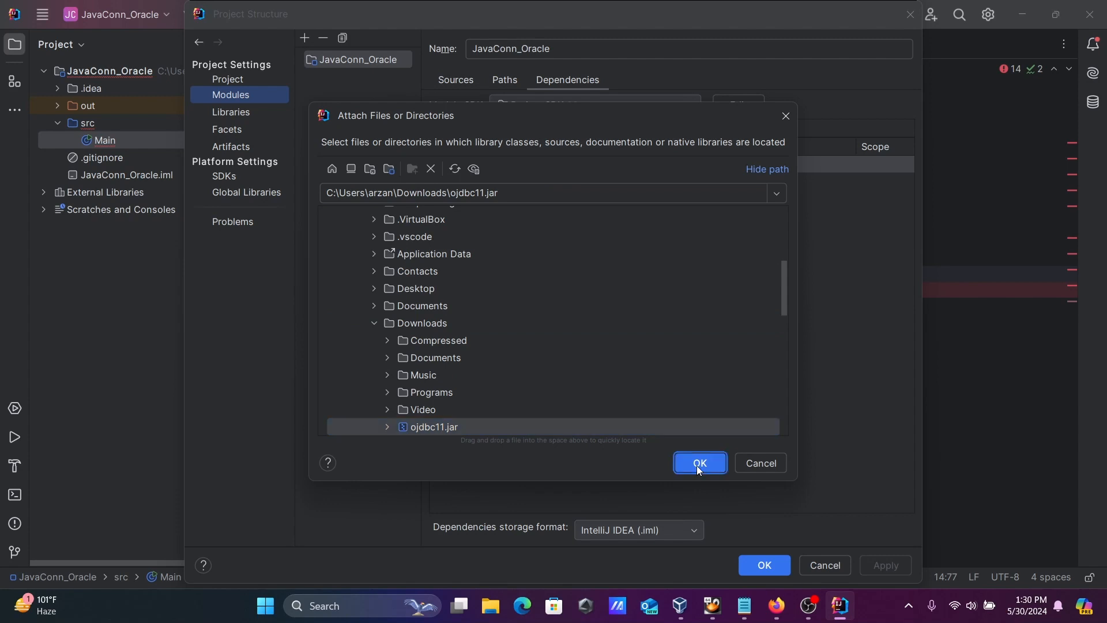
{"action": "left_click", "coordinate": [699, 463]}
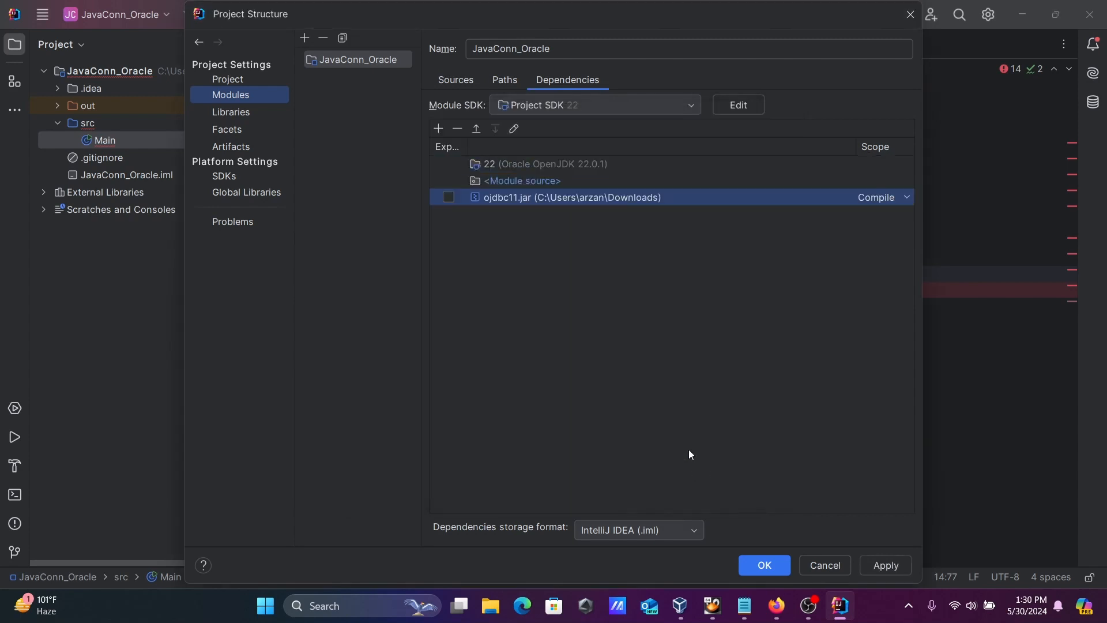
{"action": "mouse_move", "coordinate": [764, 564]}
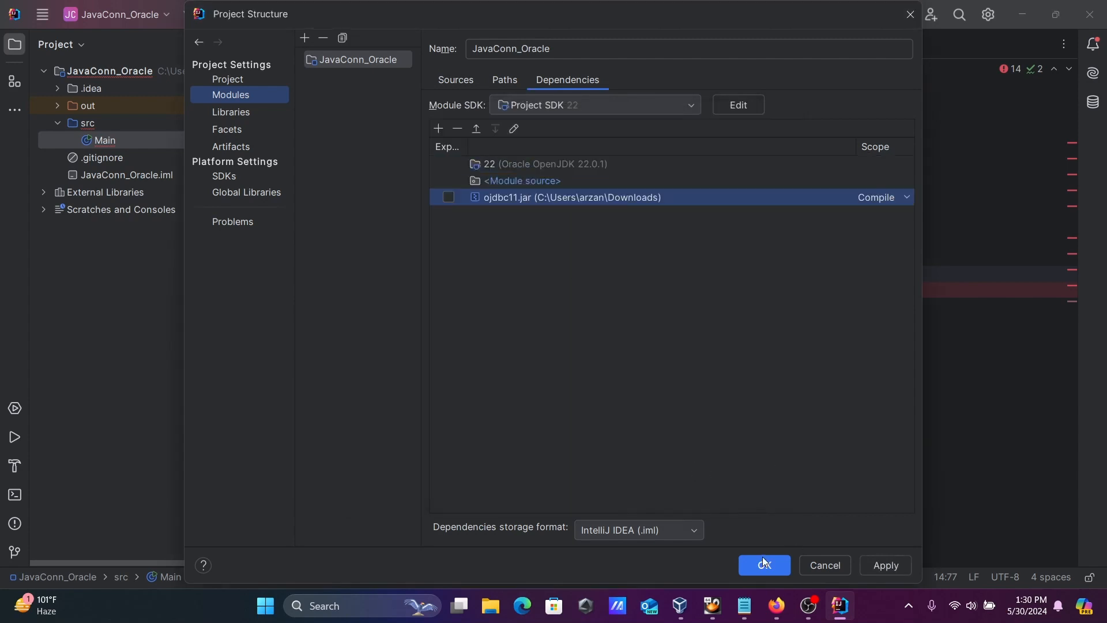
{"action": "left_click", "coordinate": [763, 565]}
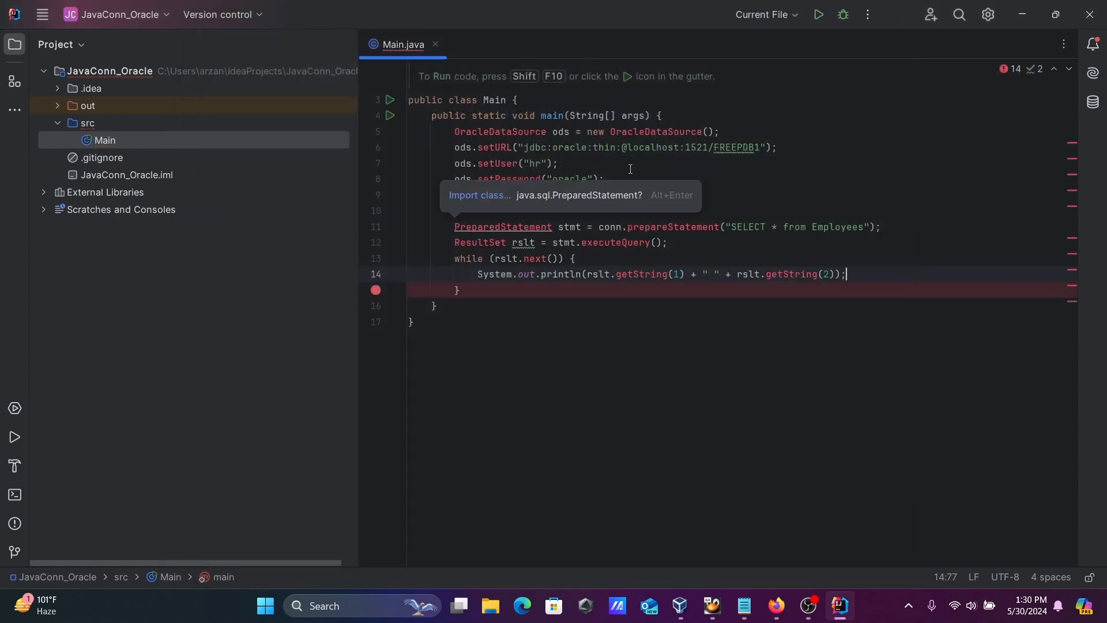
Add an import java.sql.* line at the top of Main.java
{"action": "left_click", "coordinate": [671, 194]}
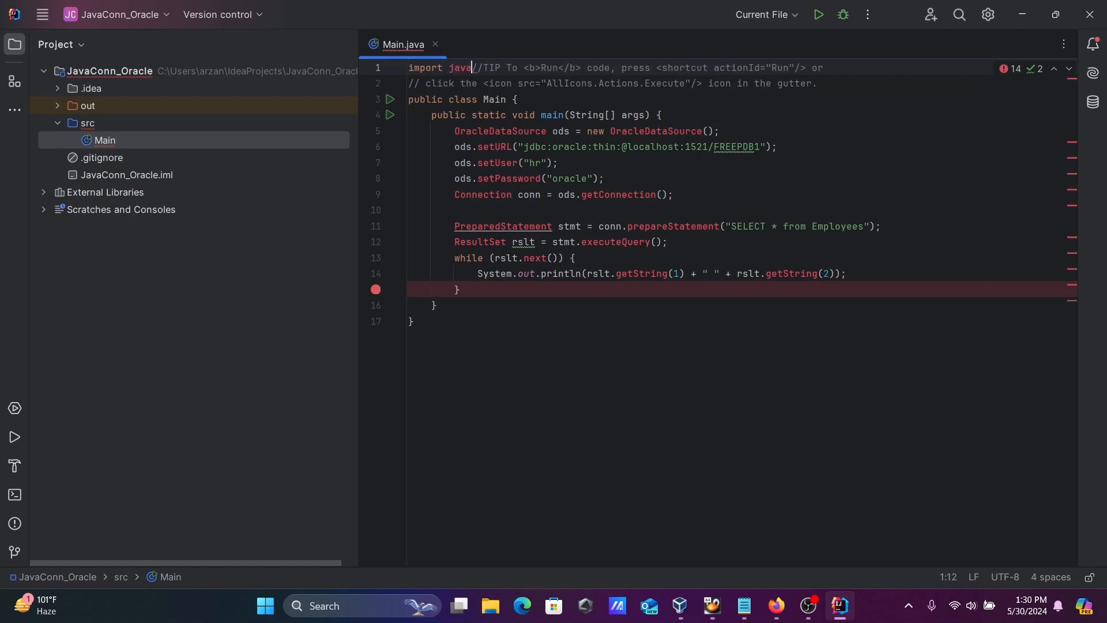
{"action": "type", "text": ".sq"}
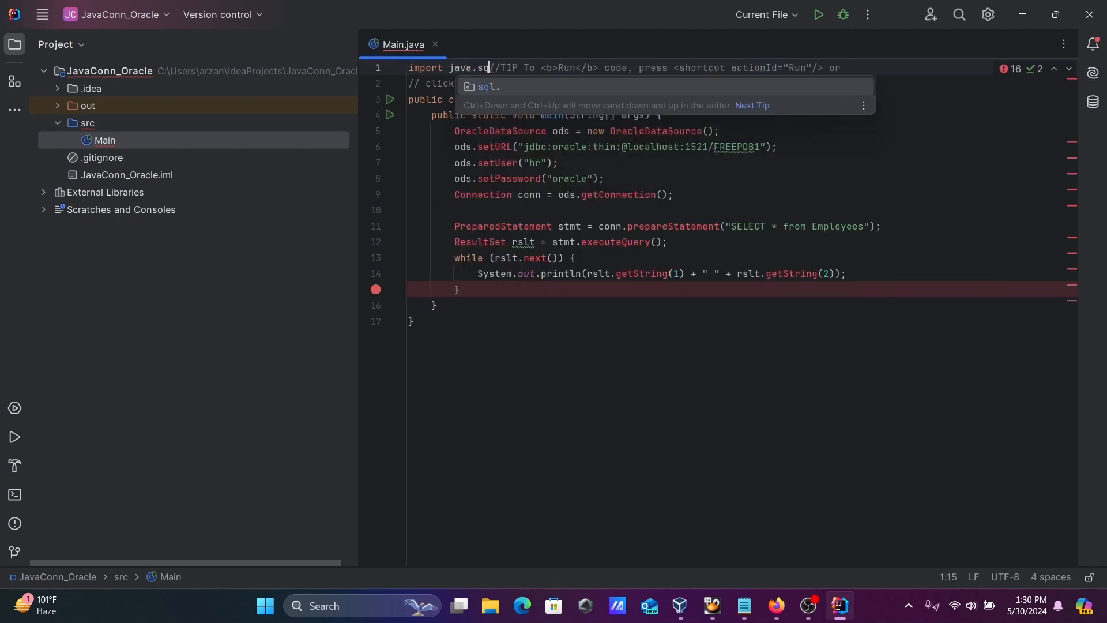
{"action": "type", "text": ".*;"}
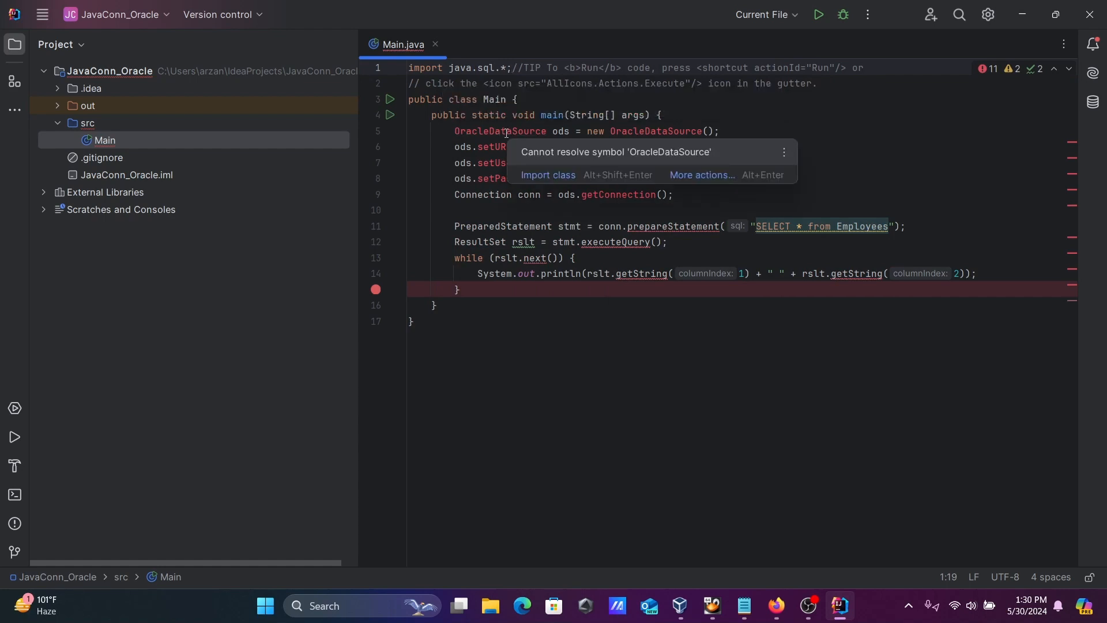
{"action": "mouse_move", "coordinate": [547, 176]}
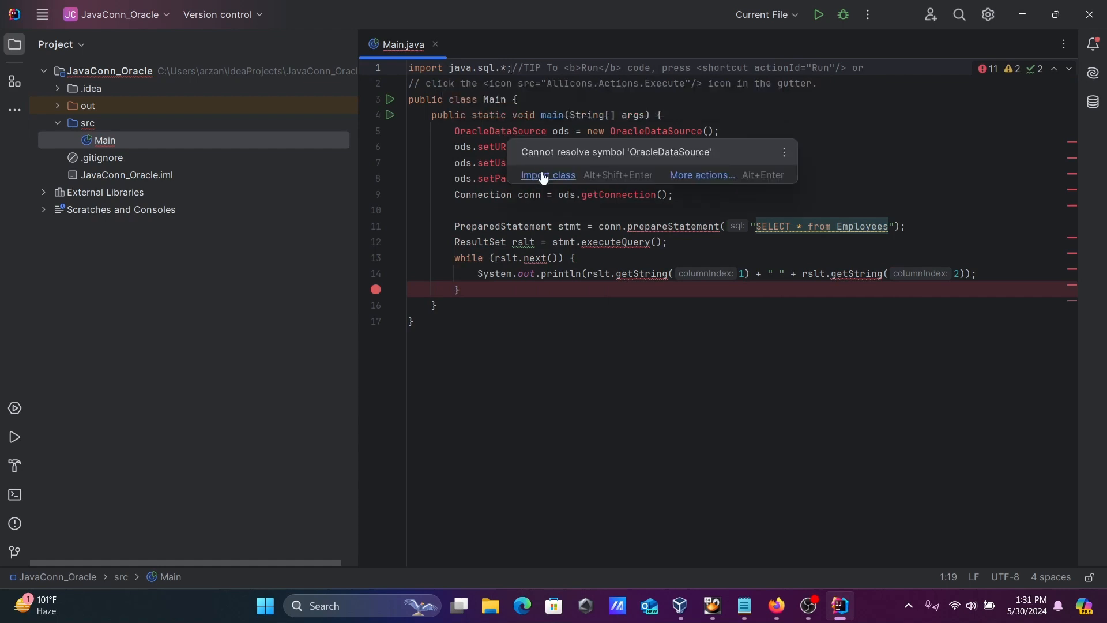
Import oracle.jdbc.datasource.impl.OracleDataSource and declare that main throws SQLException
{"action": "left_click", "coordinate": [547, 174]}
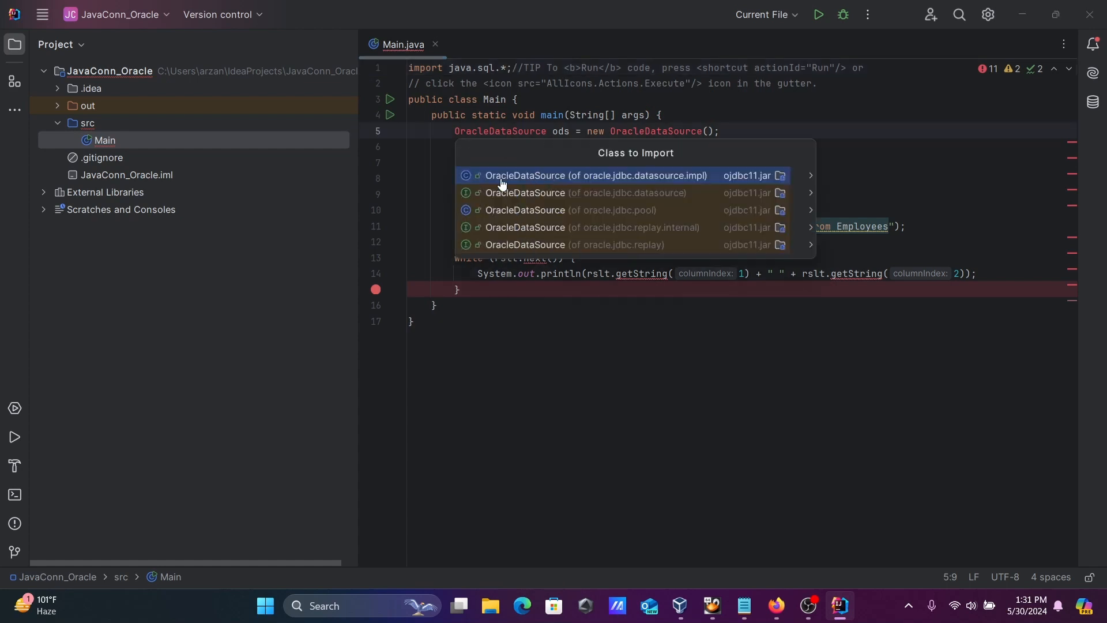
{"action": "left_click", "coordinate": [595, 175]}
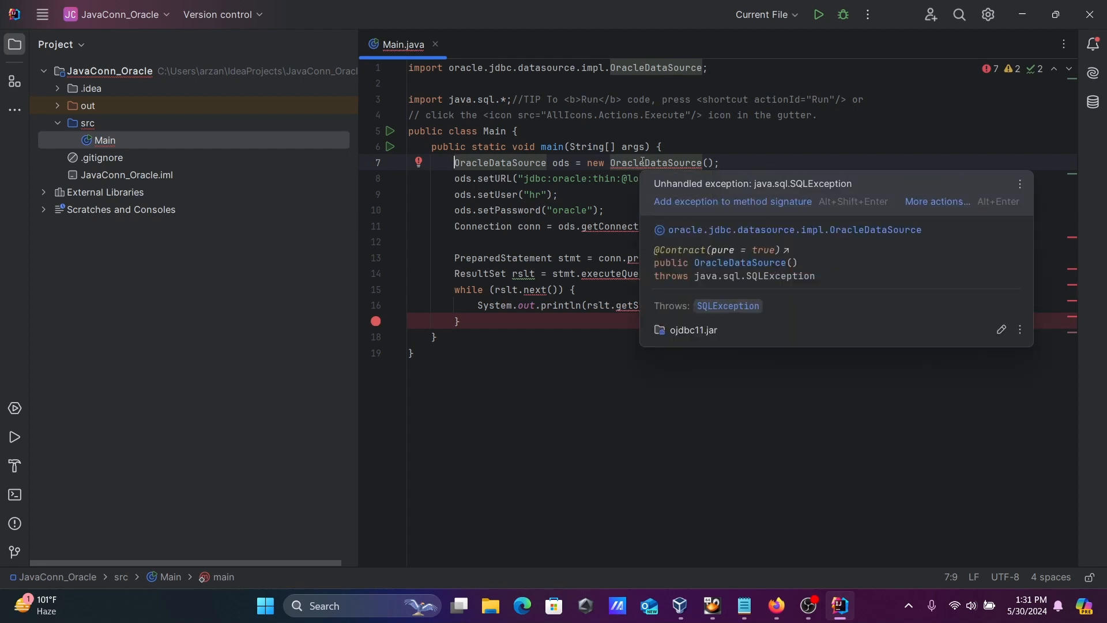
{"action": "left_click", "coordinate": [732, 201]}
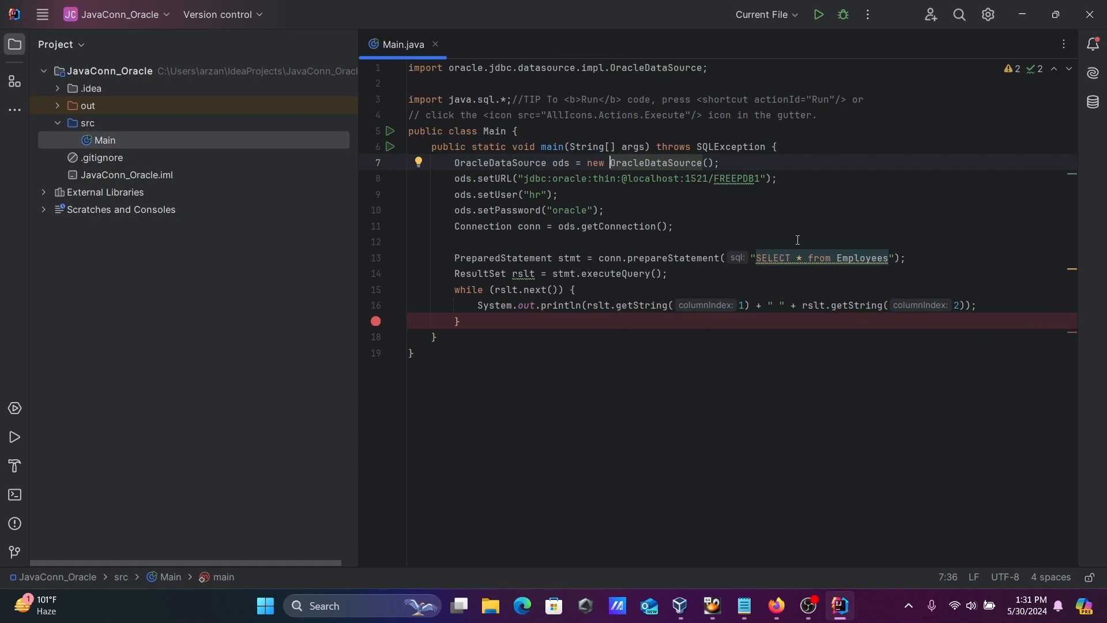
{"action": "mouse_move", "coordinate": [711, 204]}
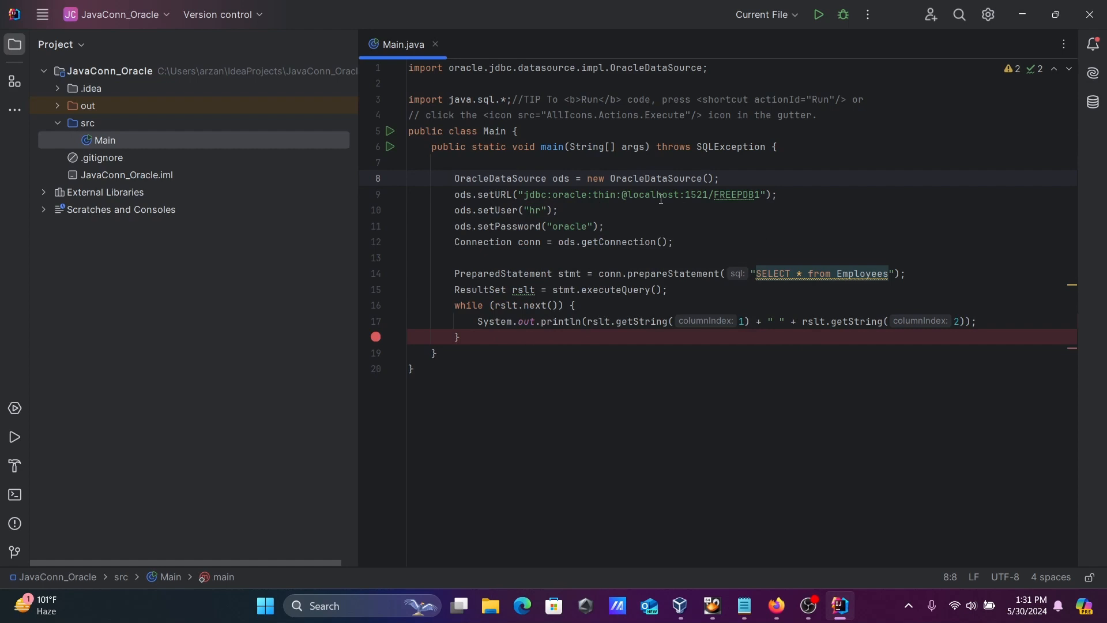
{"action": "mouse_move", "coordinate": [629, 207]}
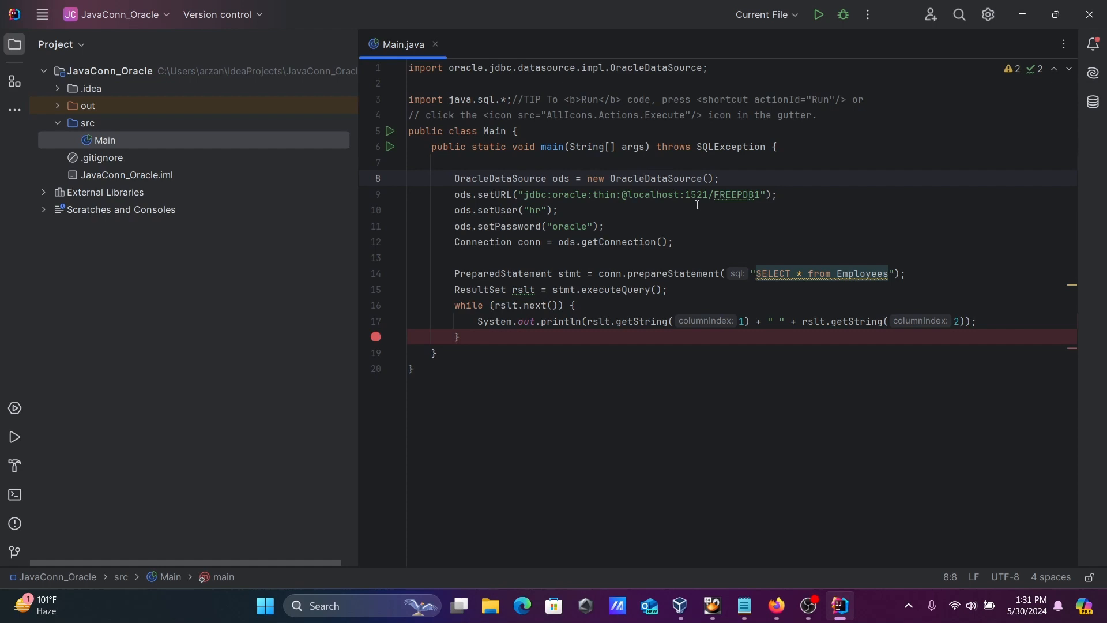
{"action": "mouse_move", "coordinate": [697, 200]}
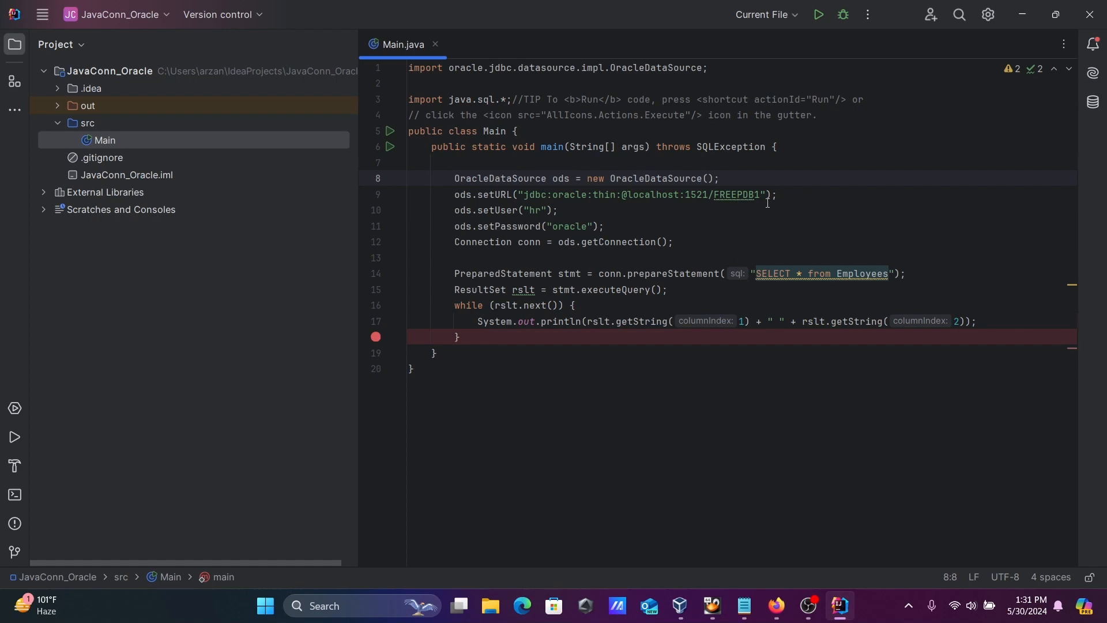
{"action": "mouse_move", "coordinate": [754, 195]}
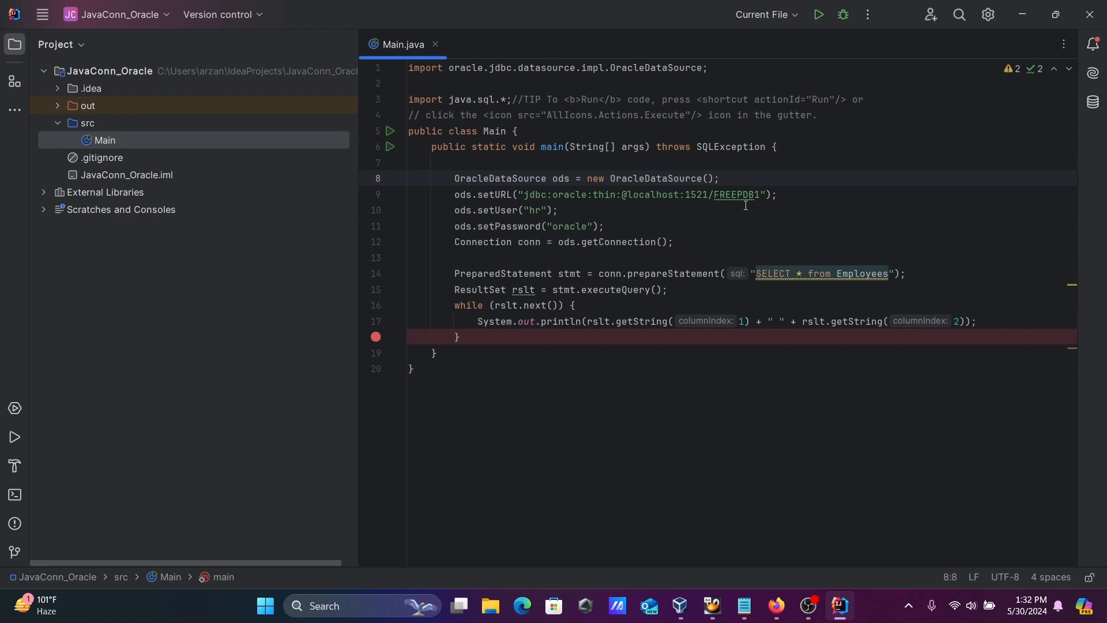
{"action": "mouse_move", "coordinate": [739, 203]}
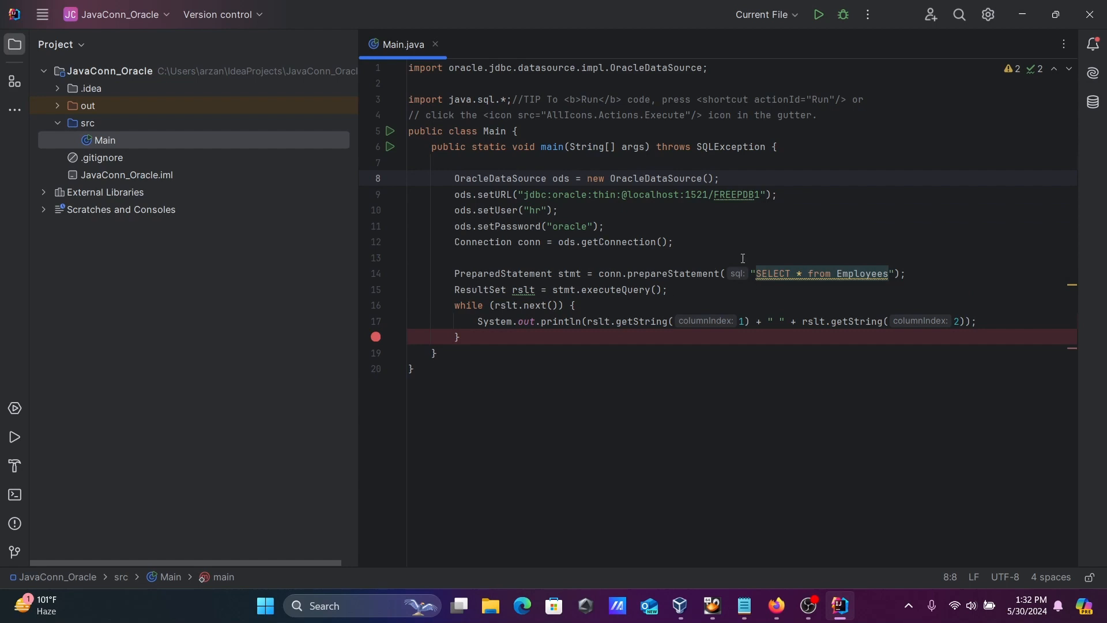
{"action": "mouse_move", "coordinate": [816, 278]}
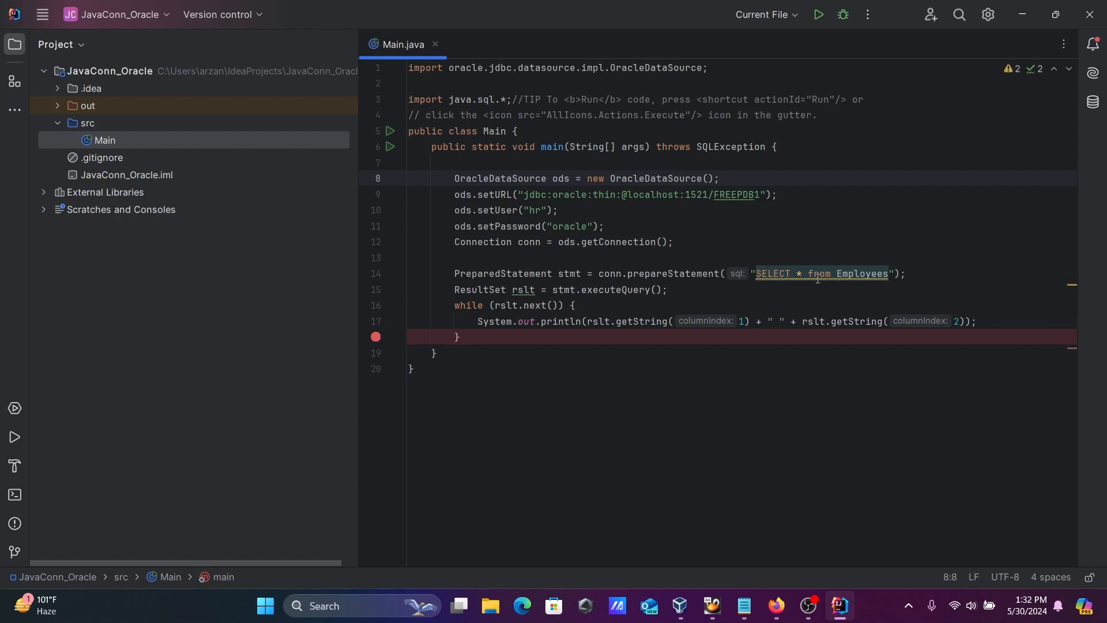
{"action": "mouse_move", "coordinate": [535, 274]}
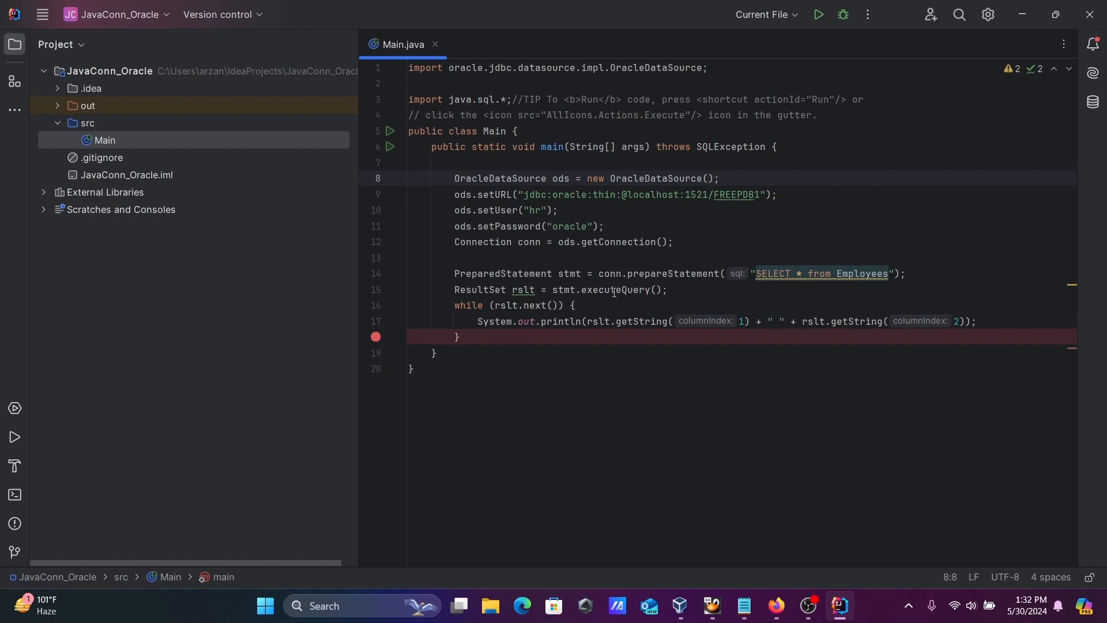
{"action": "mouse_move", "coordinate": [455, 311]}
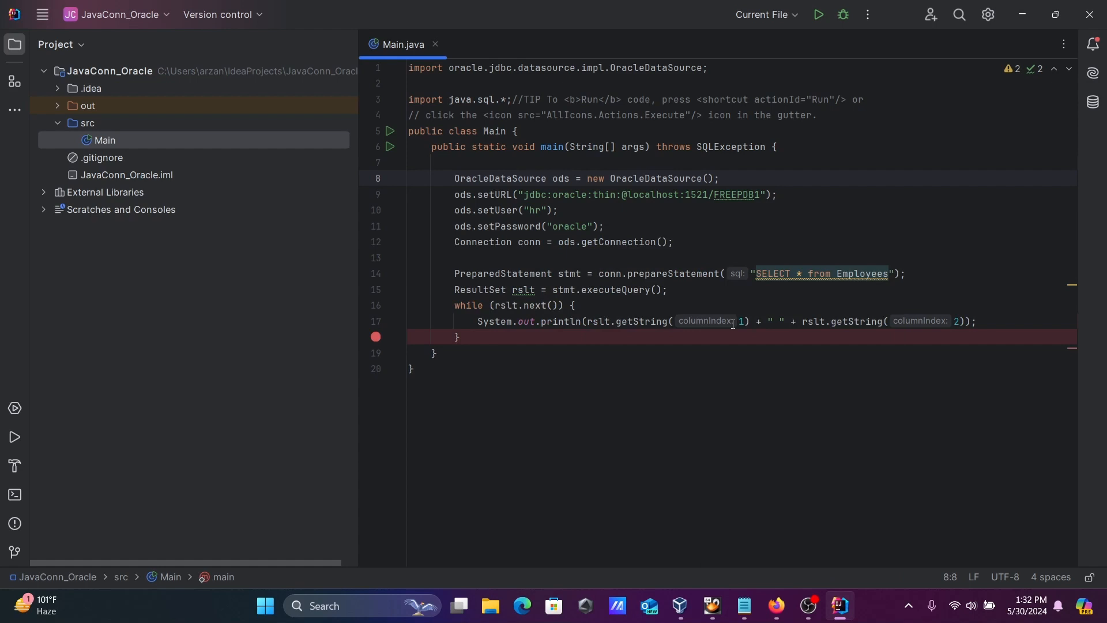
{"action": "mouse_move", "coordinate": [669, 334]}
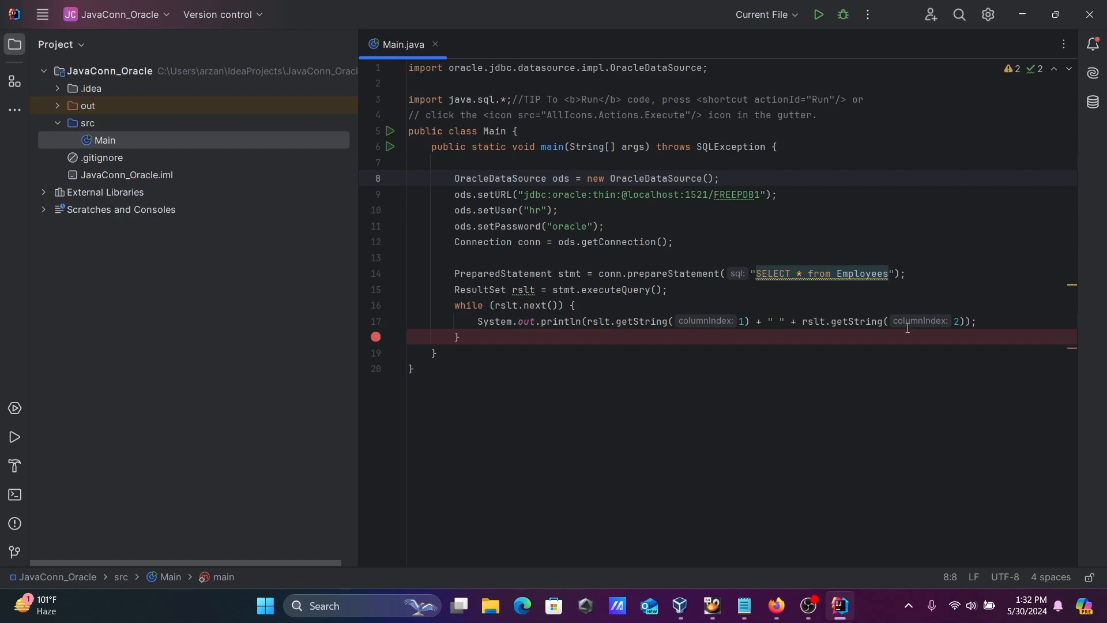
{"action": "mouse_move", "coordinate": [864, 188]}
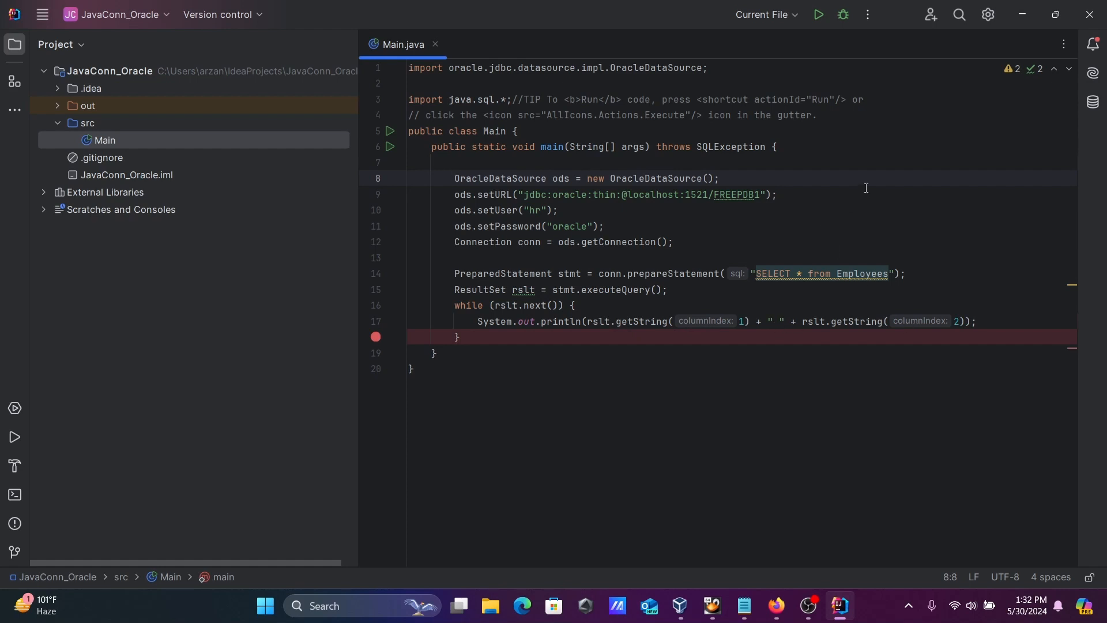
Insert an empty line above the OracleDataSource setup in main
{"action": "left_click", "coordinate": [777, 194]}
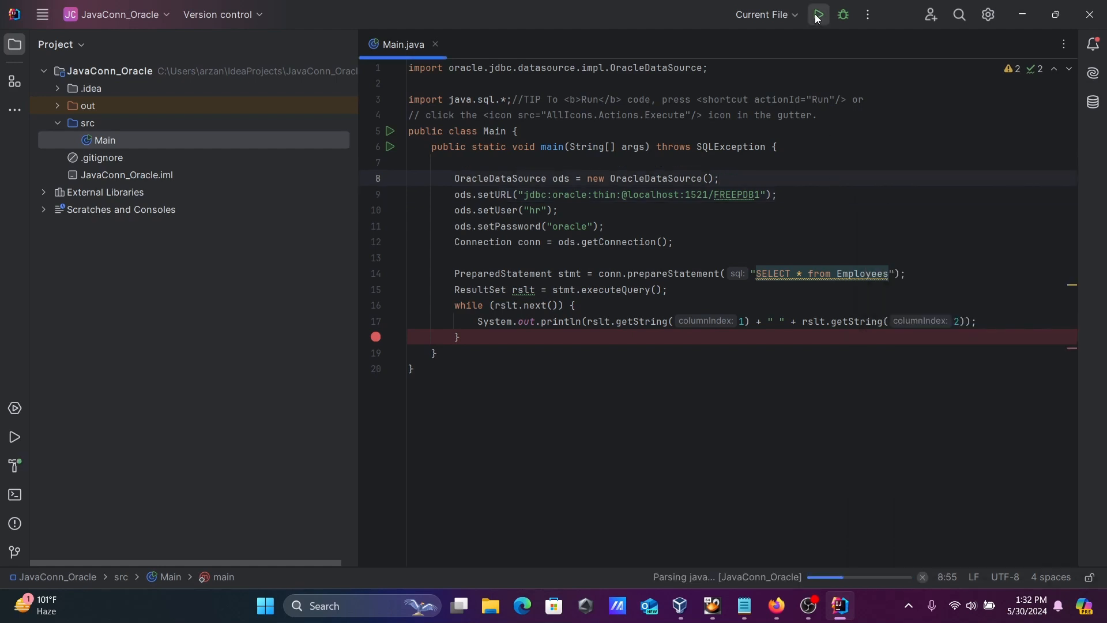
Run Main.java to print employee numbers and first names from Employees
{"action": "left_click", "coordinate": [816, 14]}
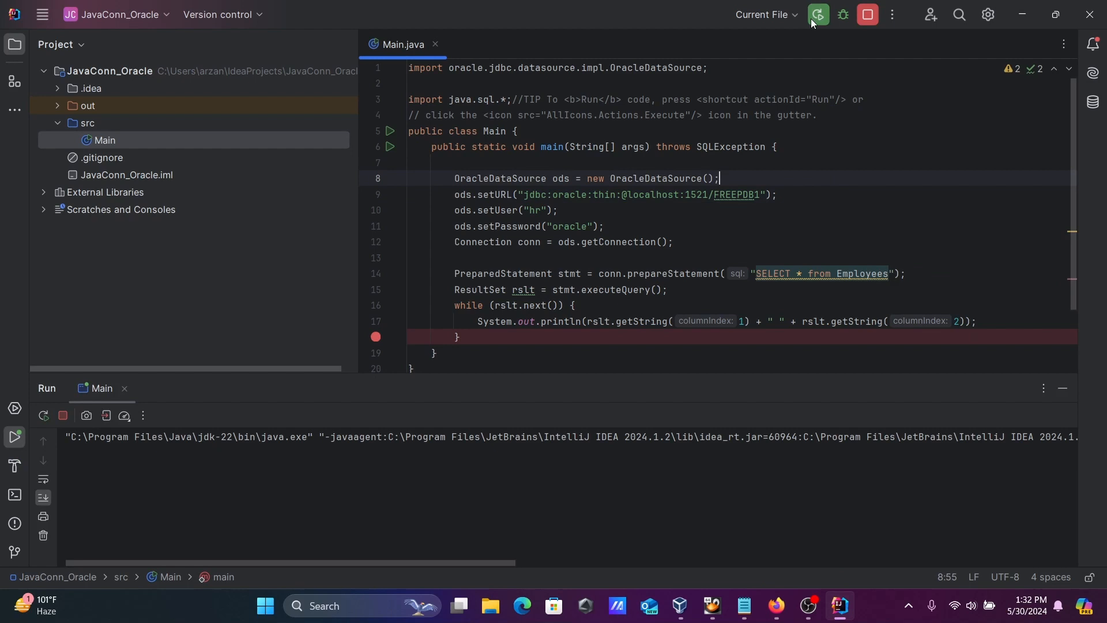
{"action": "left_click", "coordinate": [817, 14]}
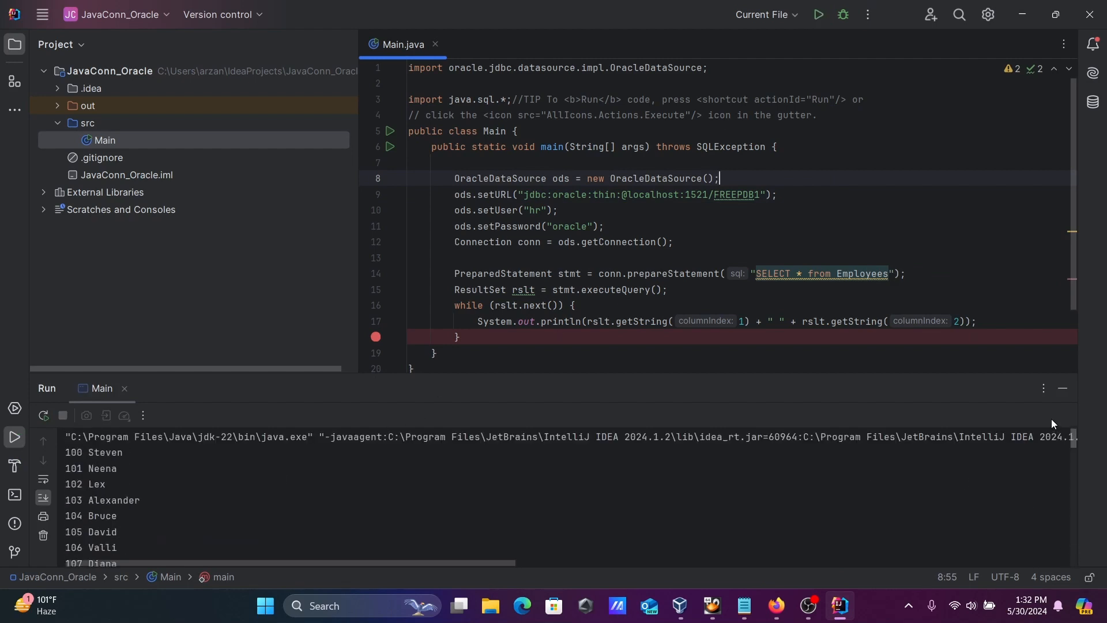
{"action": "mouse_move", "coordinate": [541, 445]}
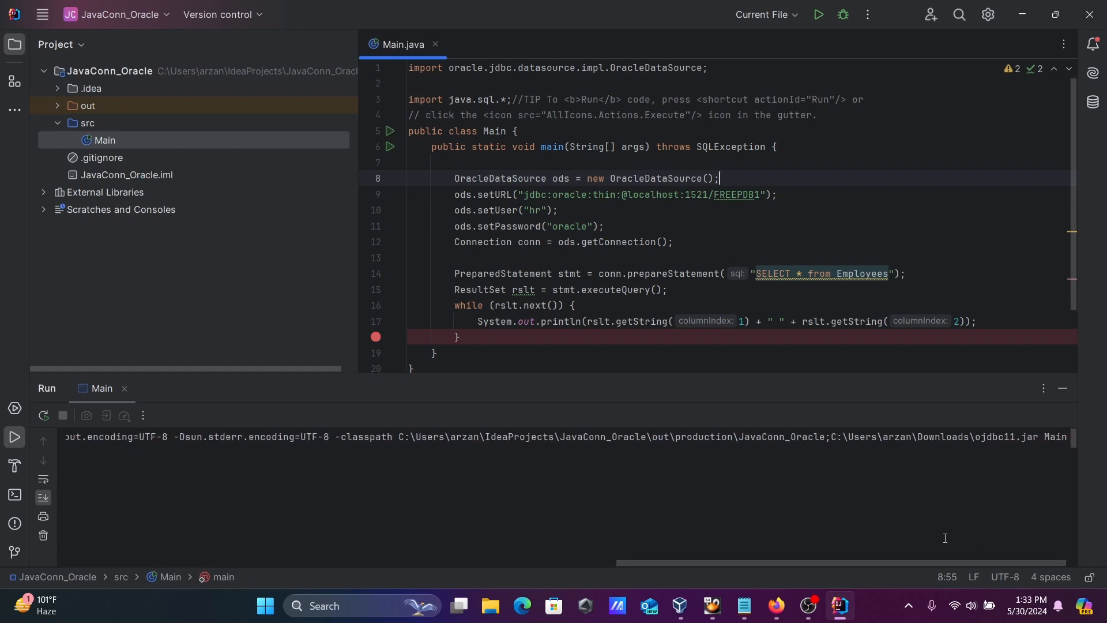
Change the query table from Employees to Departments and rerun the program
{"action": "left_click", "coordinate": [817, 14]}
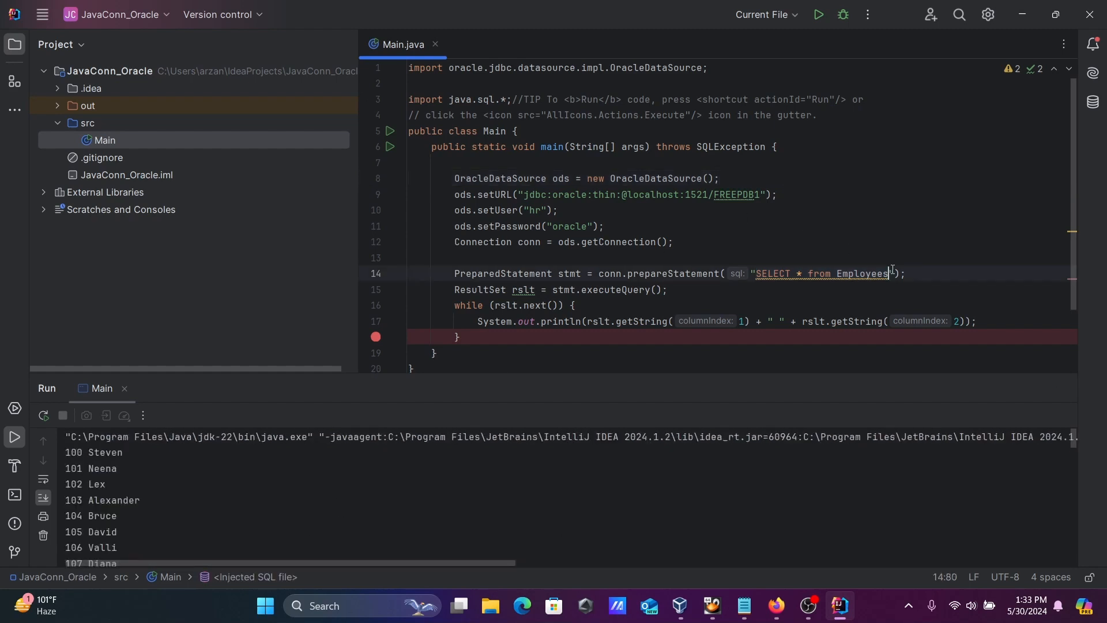
{"action": "key", "text": "Backspace"}
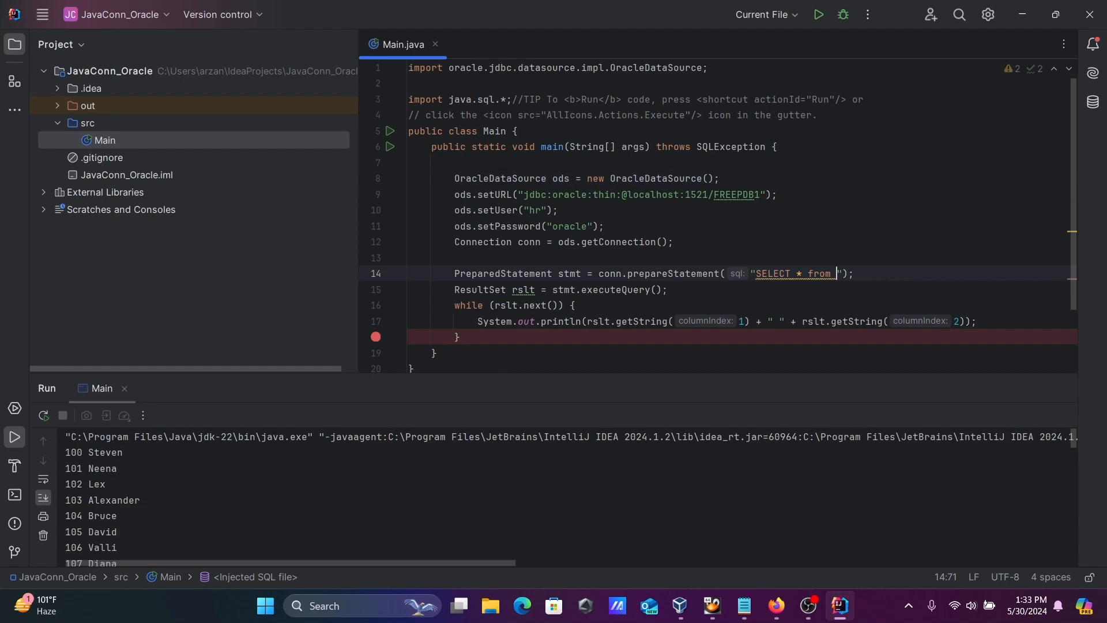
{"action": "type", "text": "Depar"}
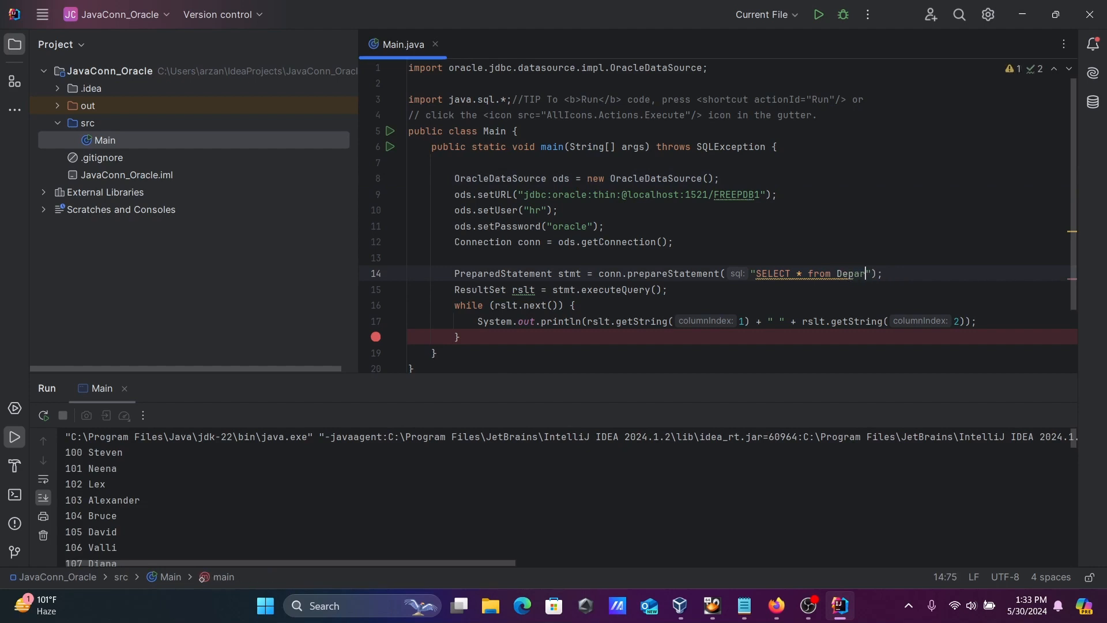
{"action": "type", "text": "tment"}
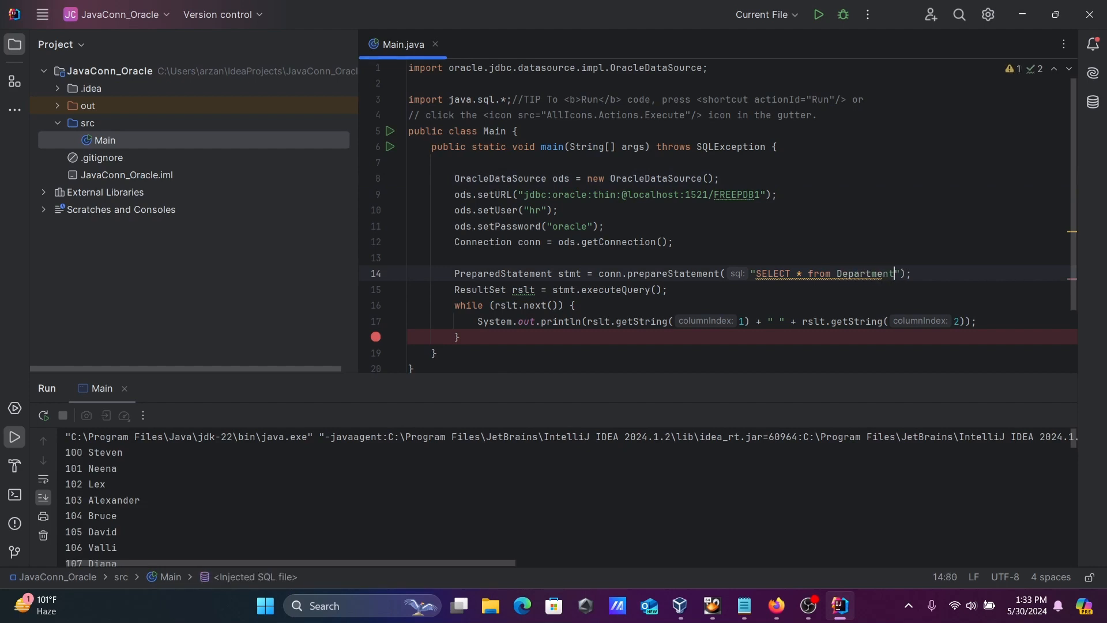
{"action": "type", "text": "s"}
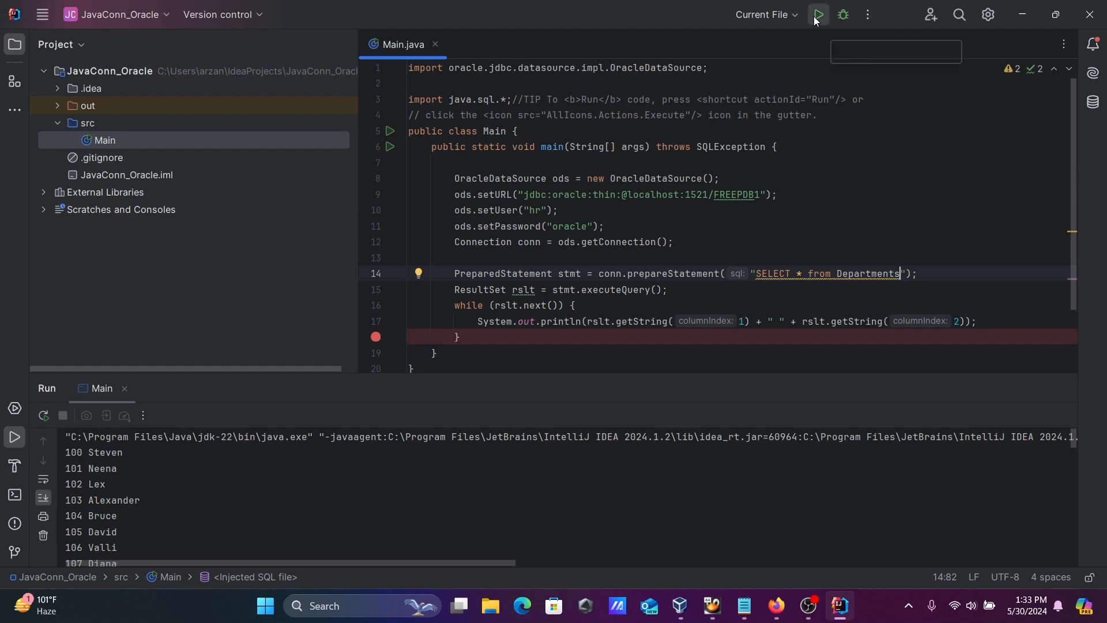
{"action": "left_click", "coordinate": [817, 14]}
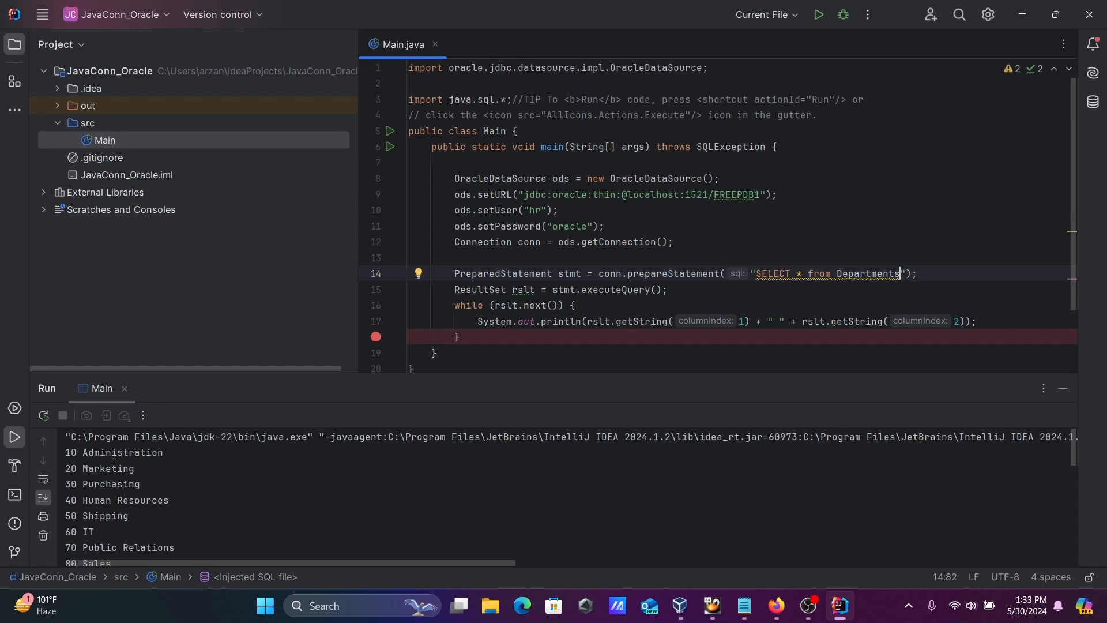
{"action": "mouse_move", "coordinate": [173, 458]}
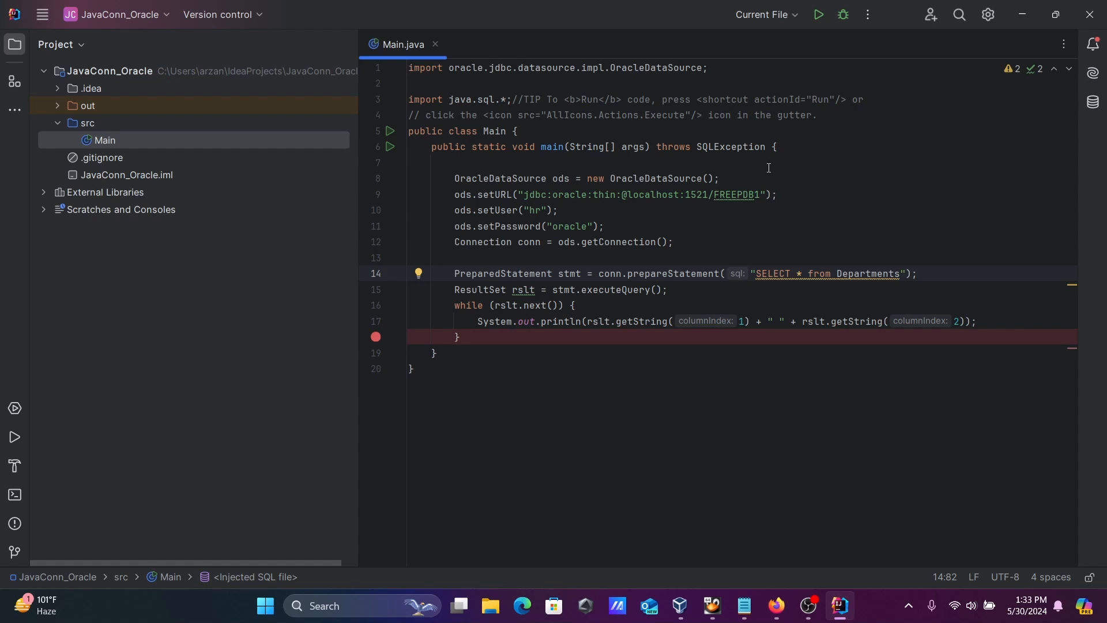
{"action": "mouse_move", "coordinate": [874, 159]}
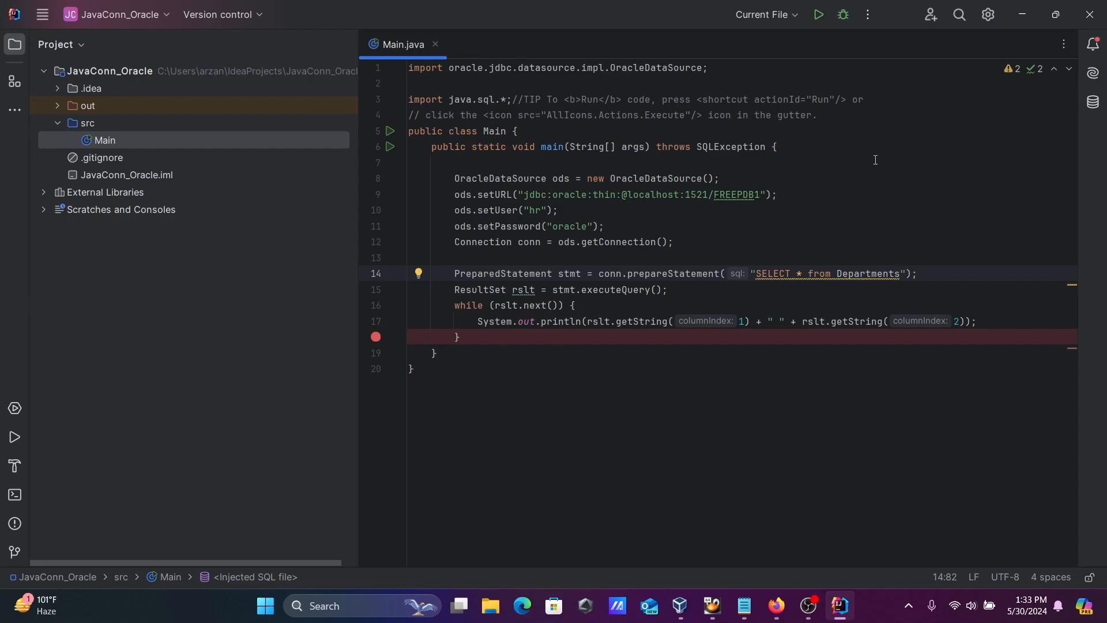